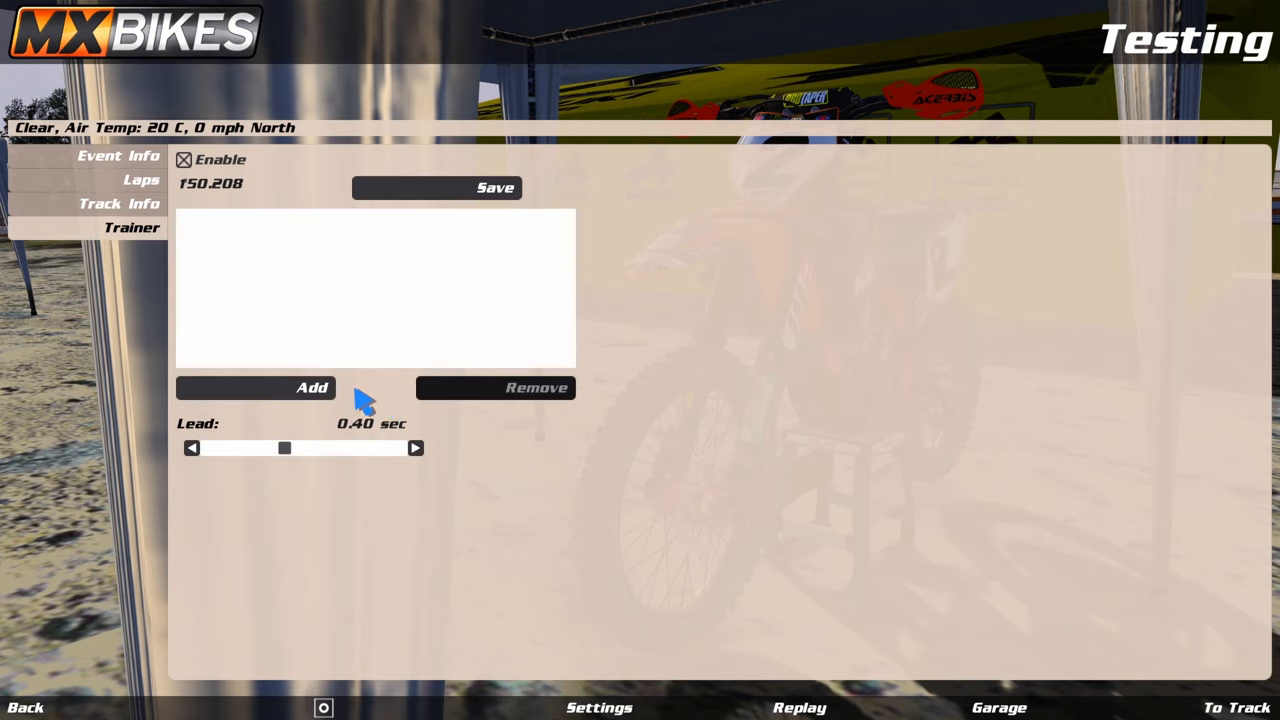
{"action": "mouse_move", "coordinate": [310, 296]}
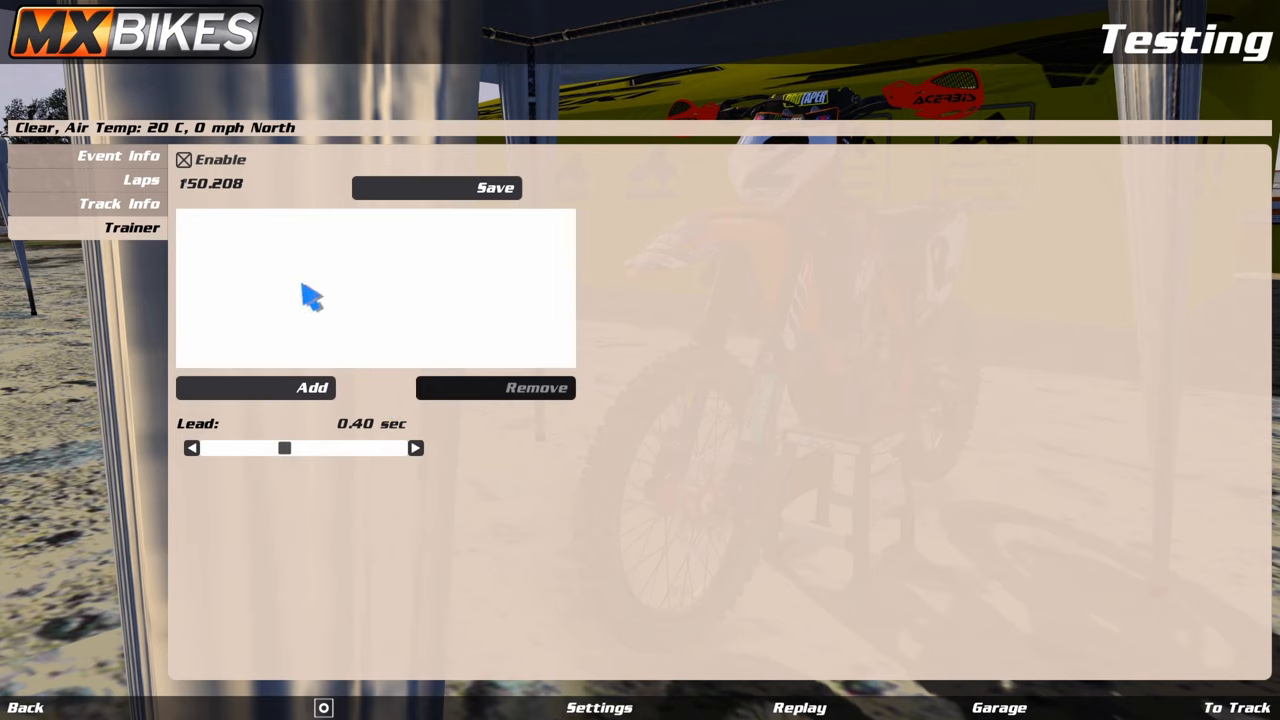
Add the 1:49.570 KTM 450 Lommel lap and the 1:50.503 Lommel lap as trainers.
{"action": "left_click", "coordinate": [312, 388]}
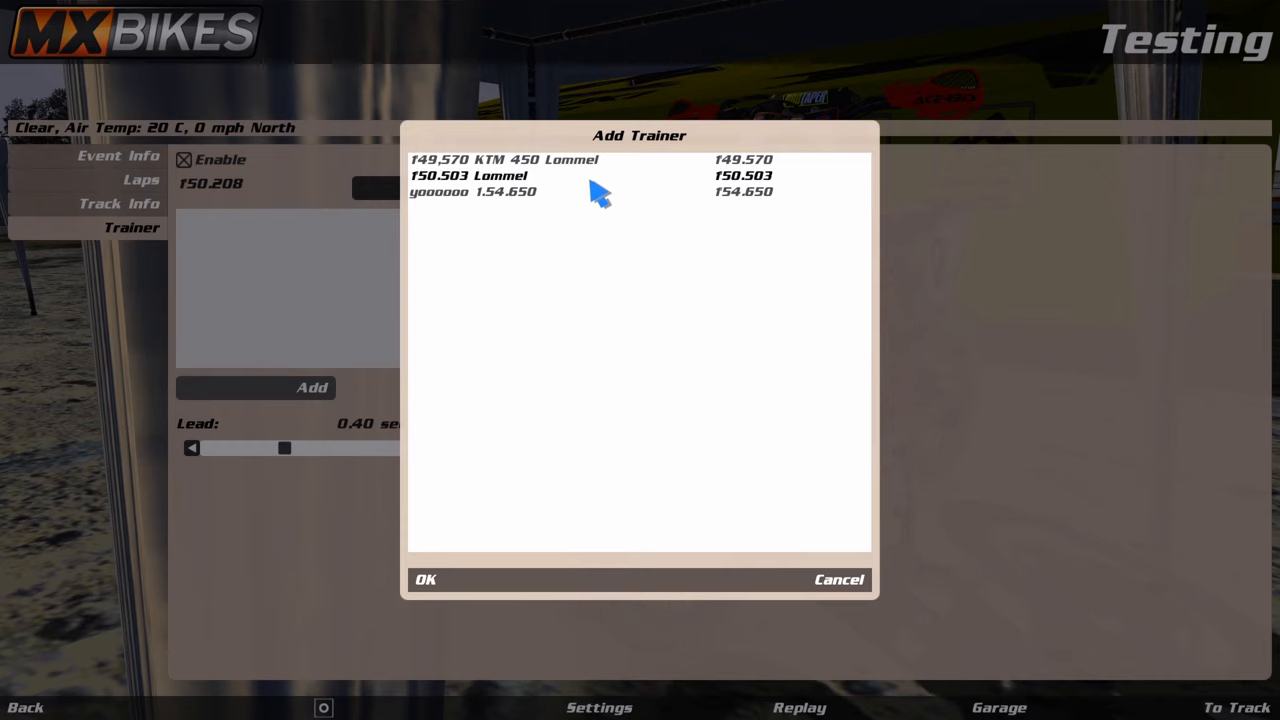
{"action": "left_click", "coordinate": [504, 160]}
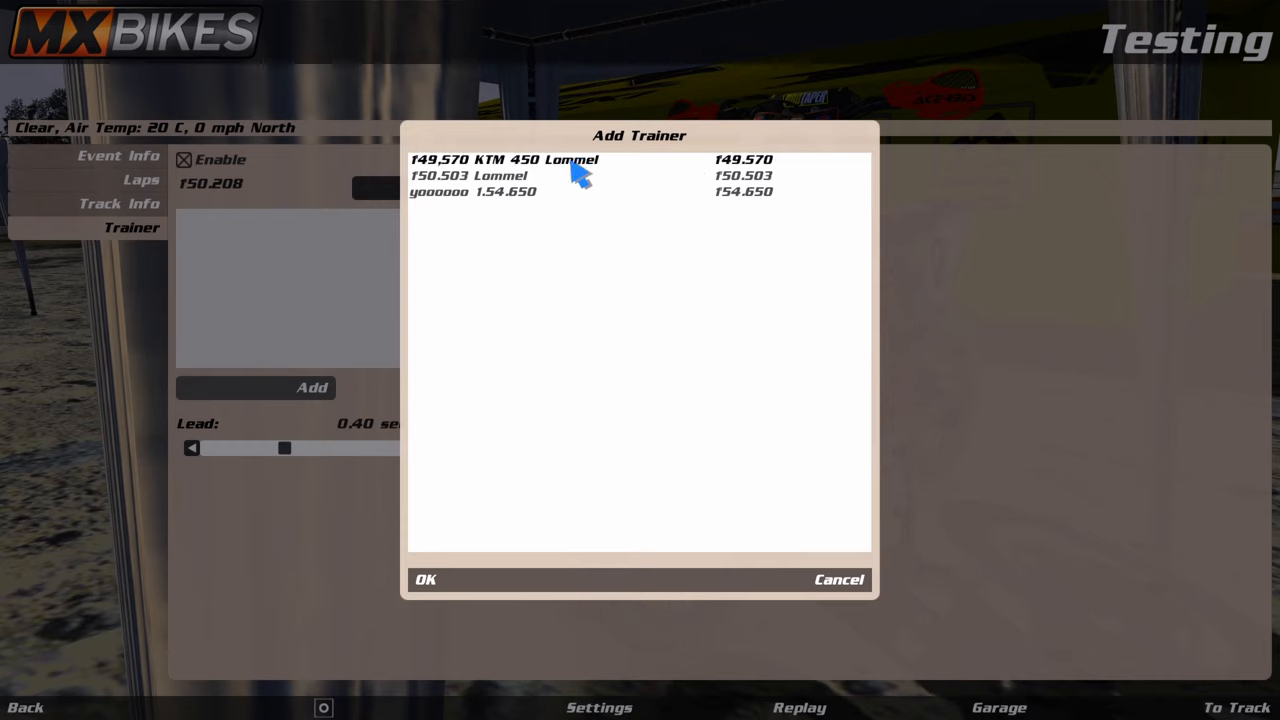
{"action": "left_click", "coordinate": [424, 580]}
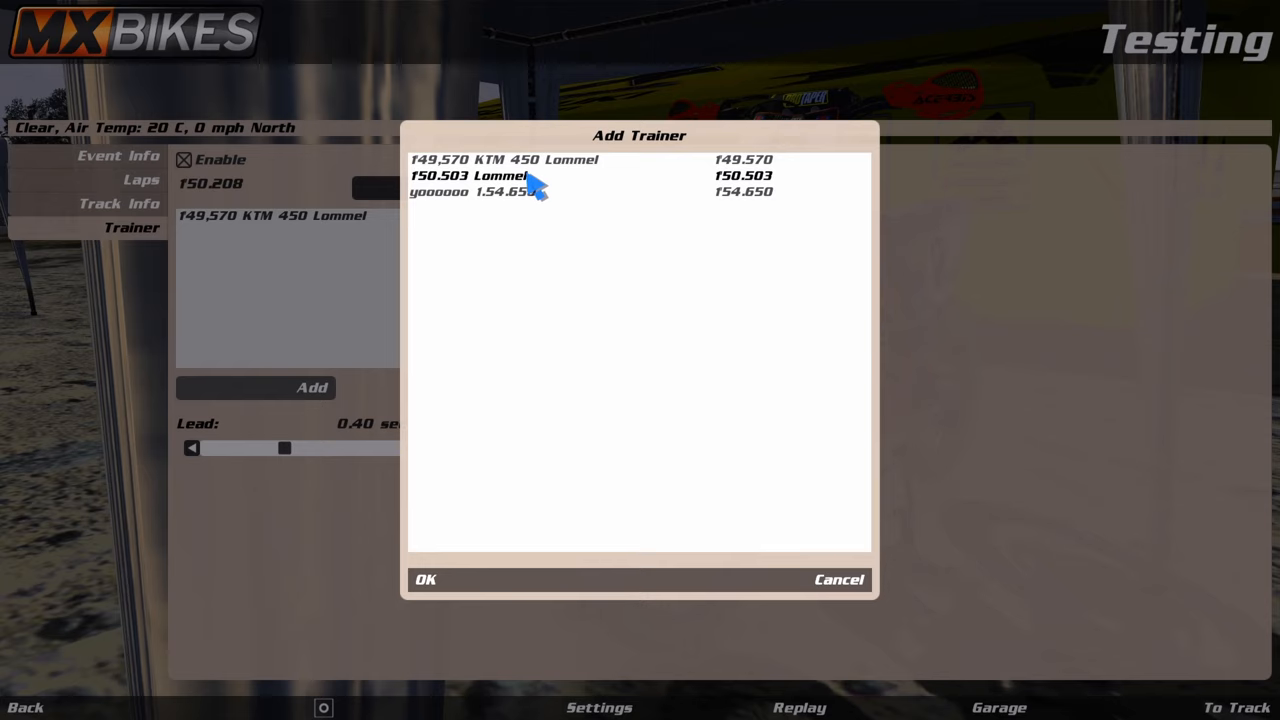
{"action": "left_click", "coordinate": [424, 580]}
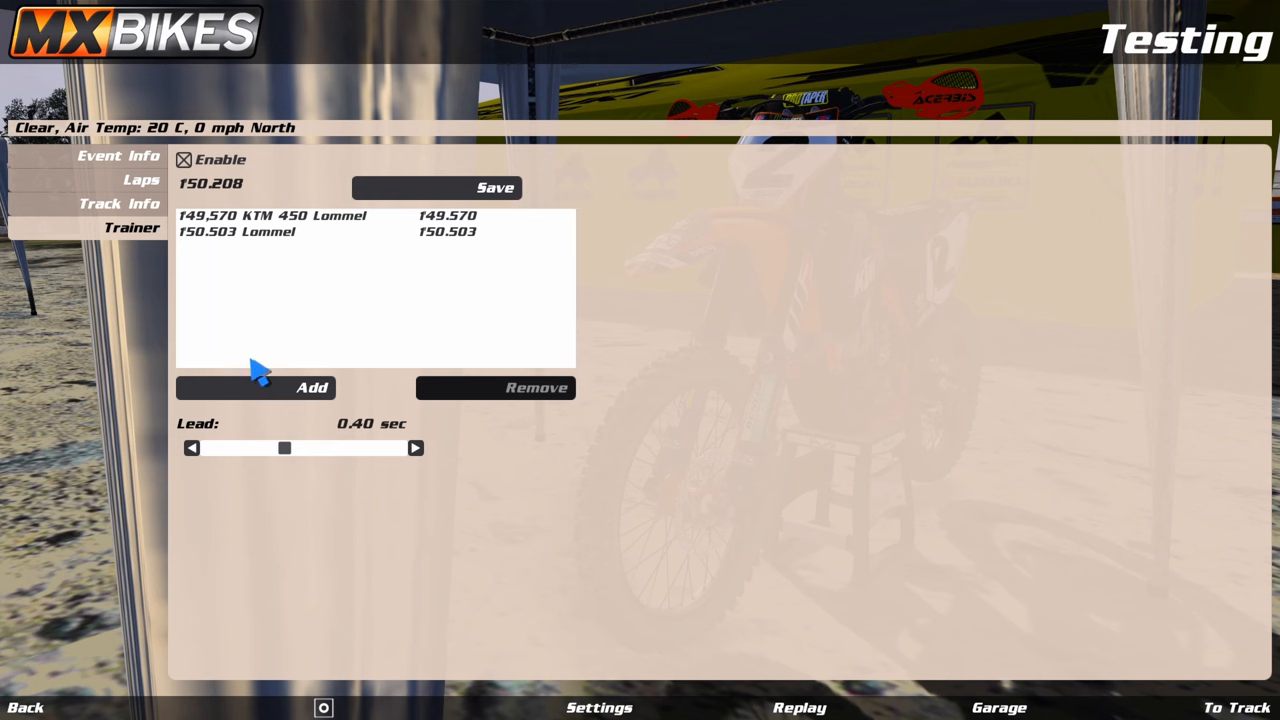
{"action": "left_click", "coordinate": [312, 388]}
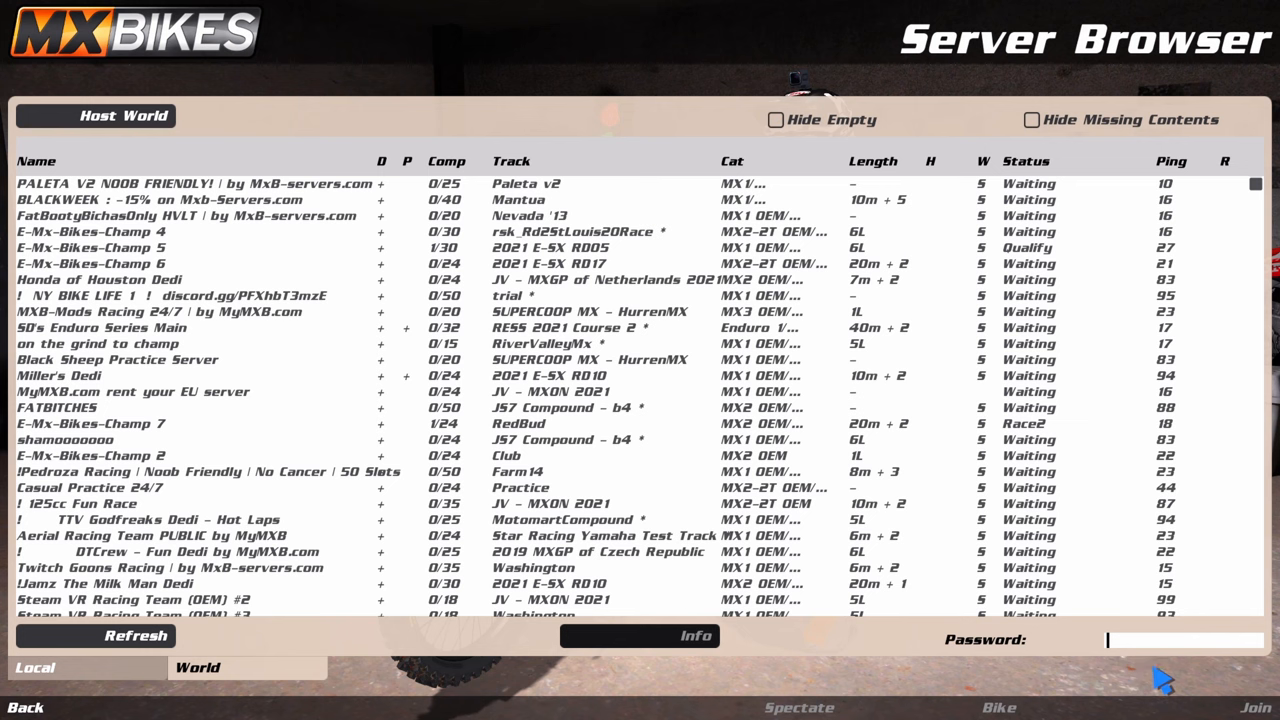
{"action": "mouse_move", "coordinate": [1150, 664]}
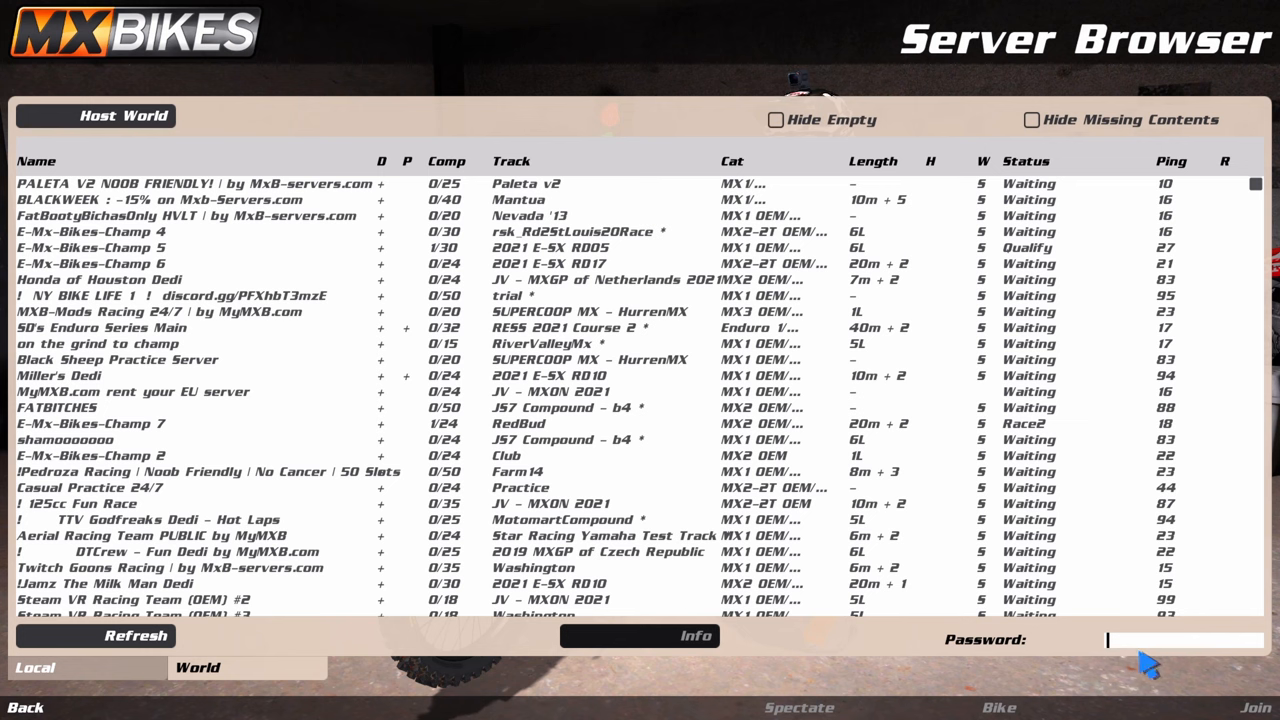
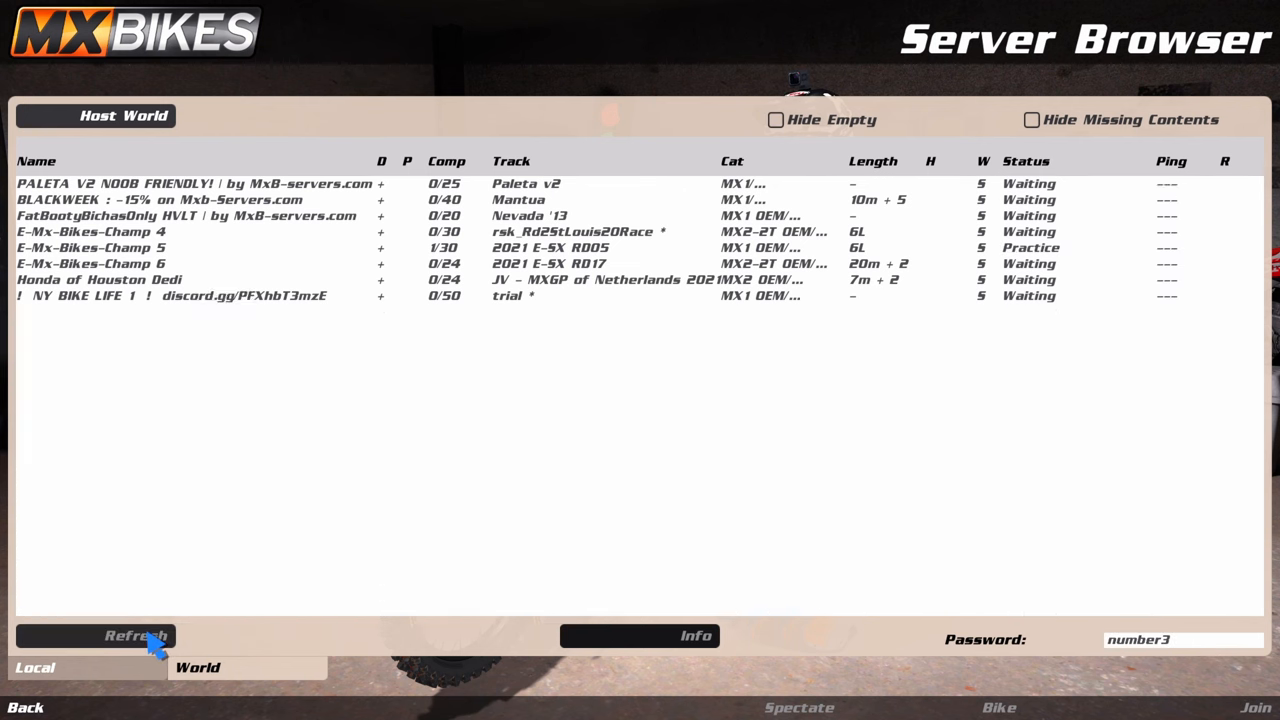
Enter the server password in the Password box and refresh the server list.
{"action": "left_click", "coordinate": [136, 636]}
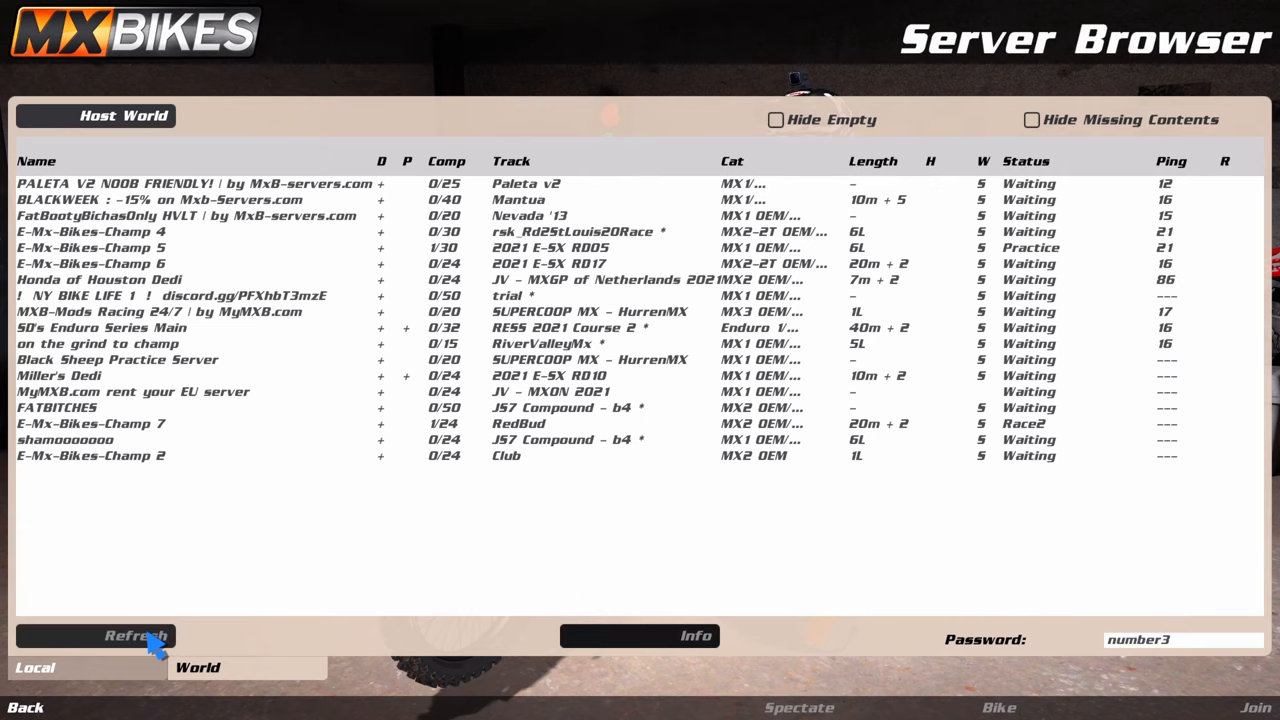
{"action": "left_click", "coordinate": [136, 636]}
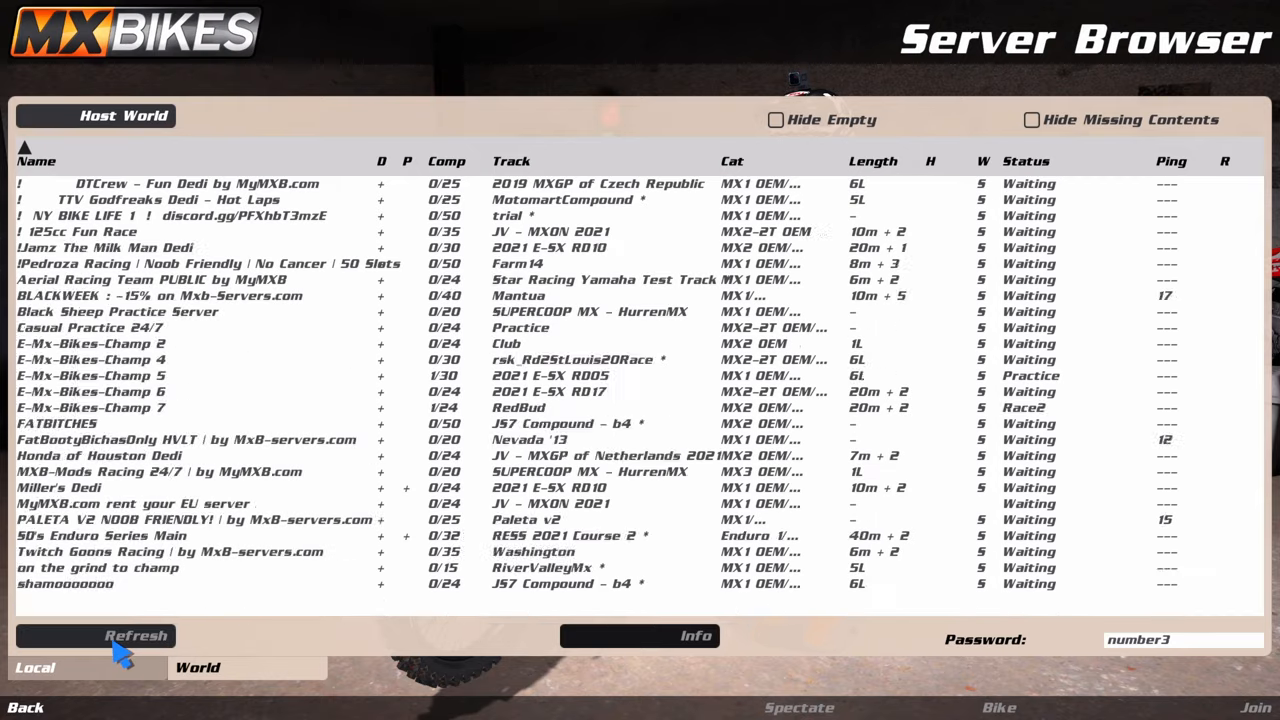
{"action": "left_click", "coordinate": [1250, 708]}
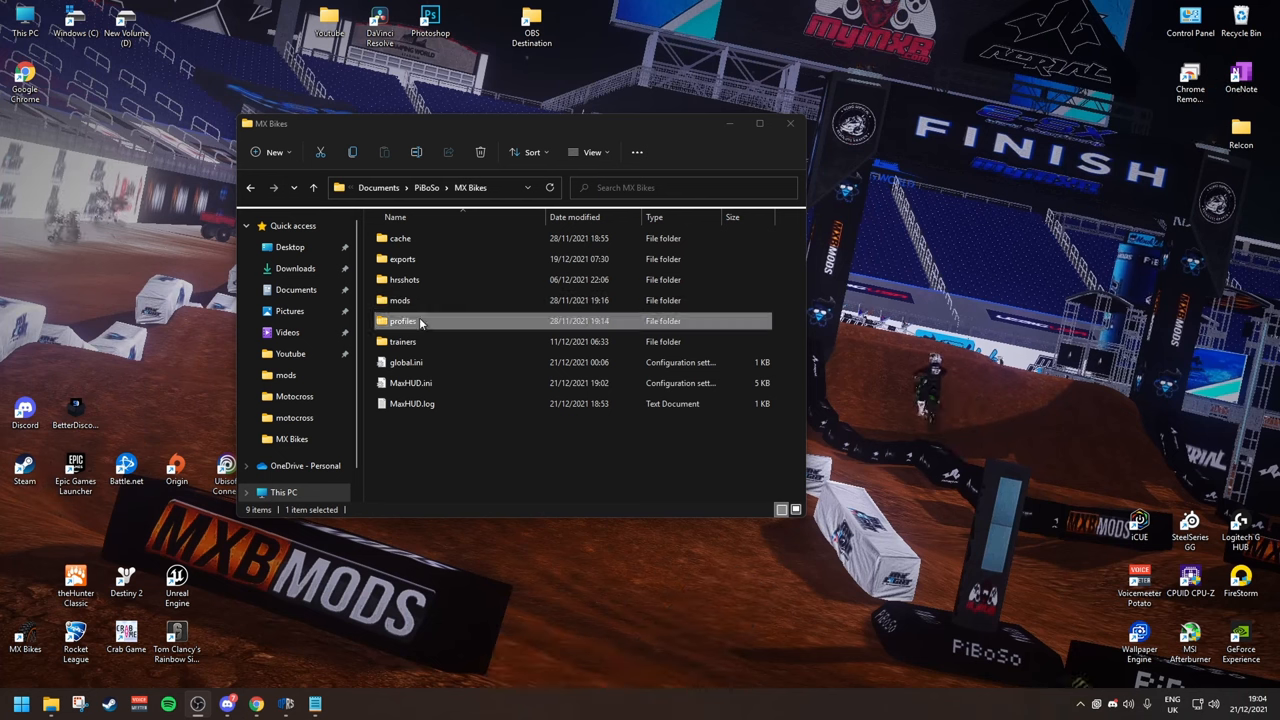
Open profile.ini from profiles > Main in Notepad and scroll to the [gfx] section.
{"action": "double_click", "coordinate": [404, 320]}
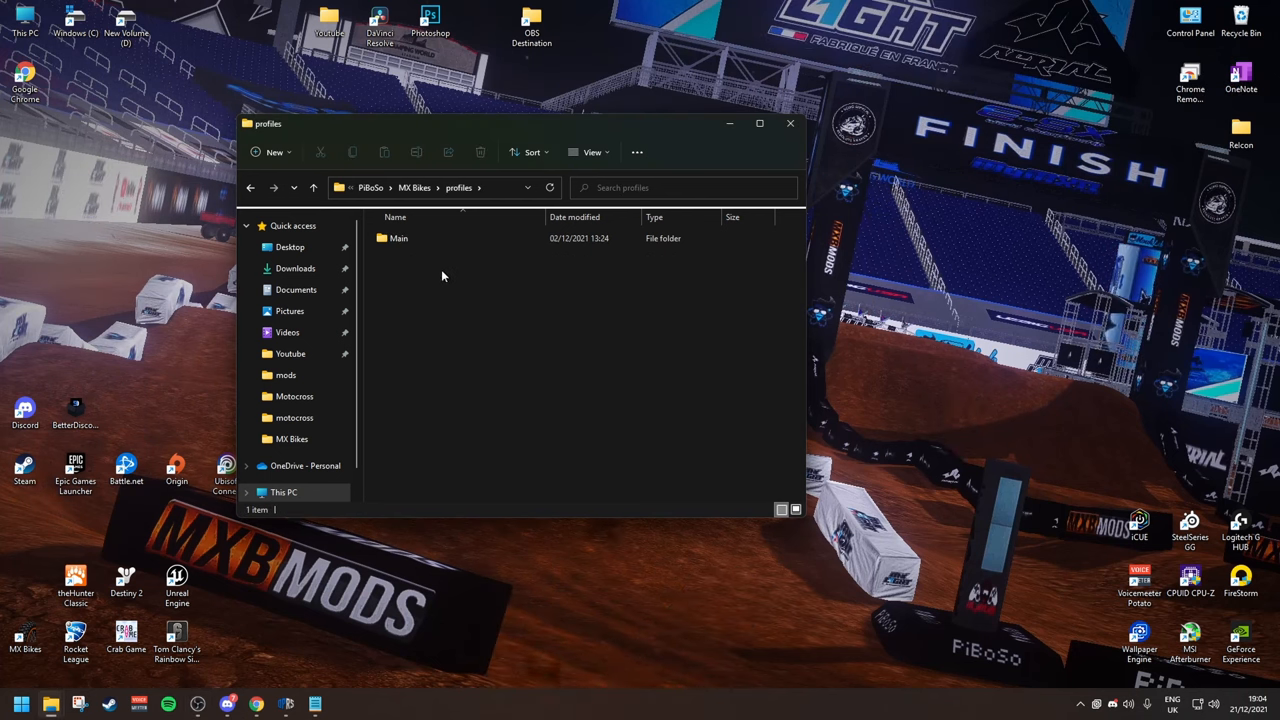
{"action": "double_click", "coordinate": [398, 238]}
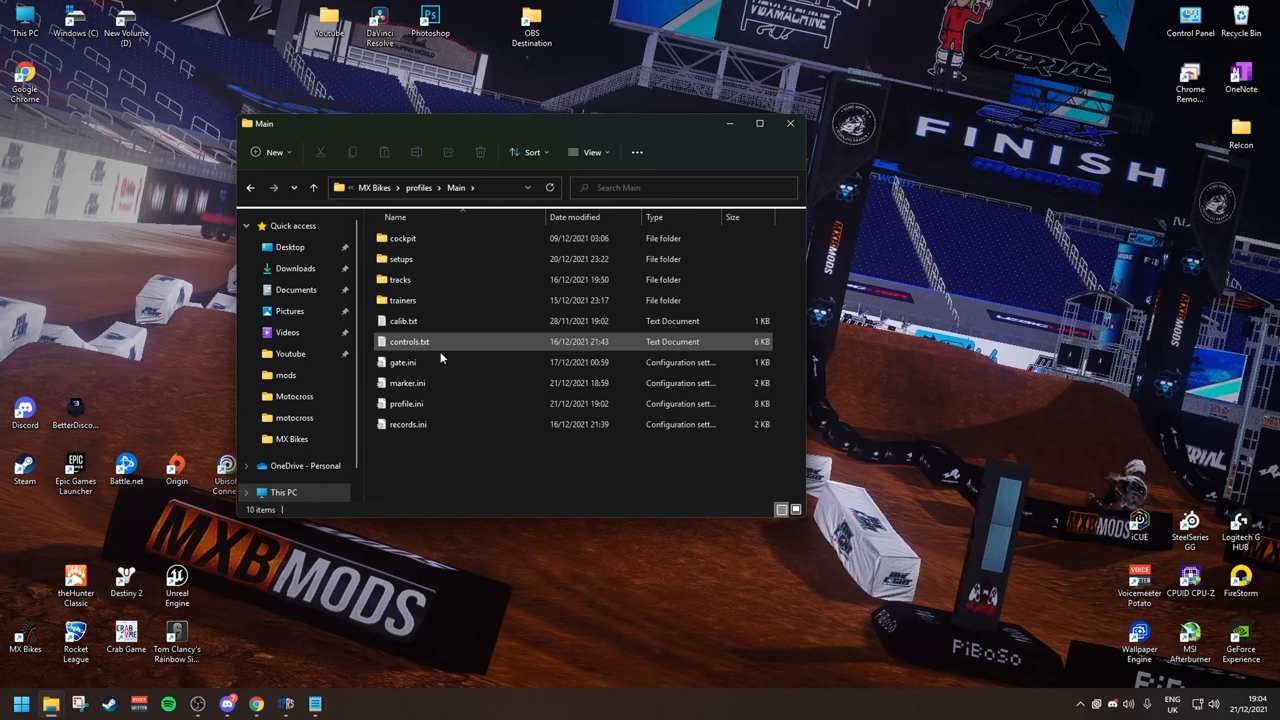
{"action": "double_click", "coordinate": [406, 404]}
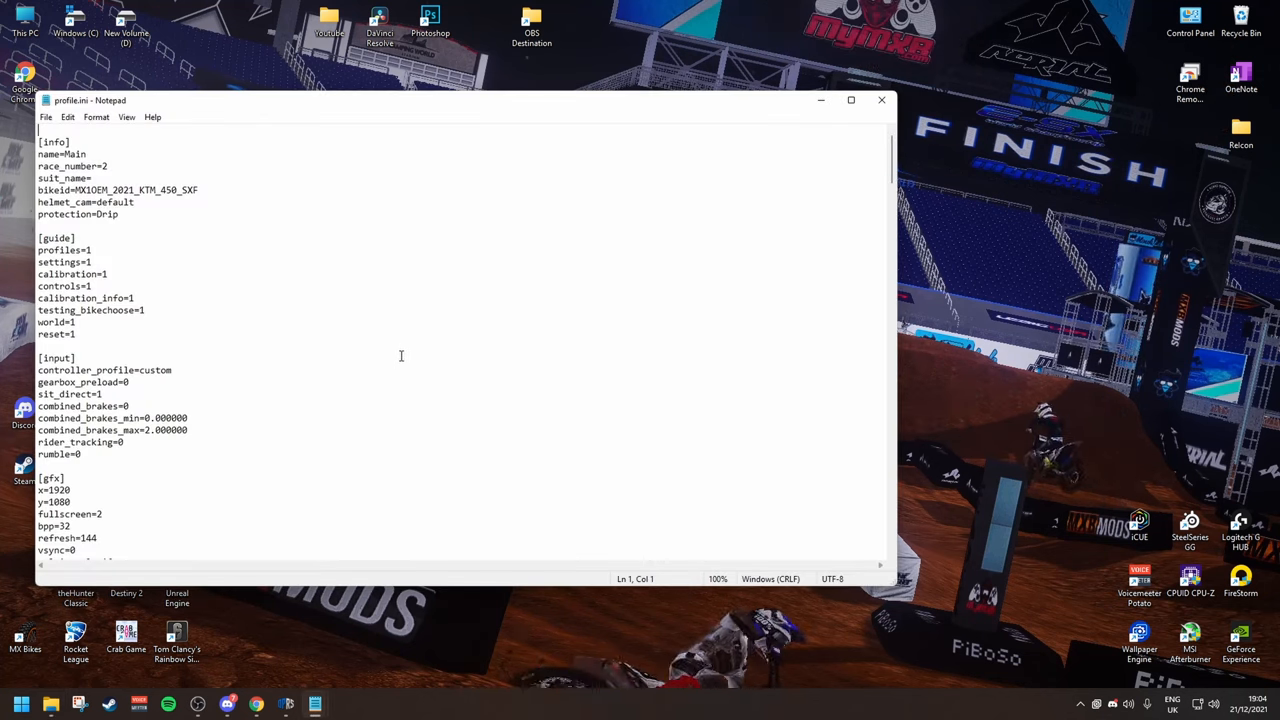
{"action": "scroll", "scroll_direction": "down", "scroll_amount": 3}
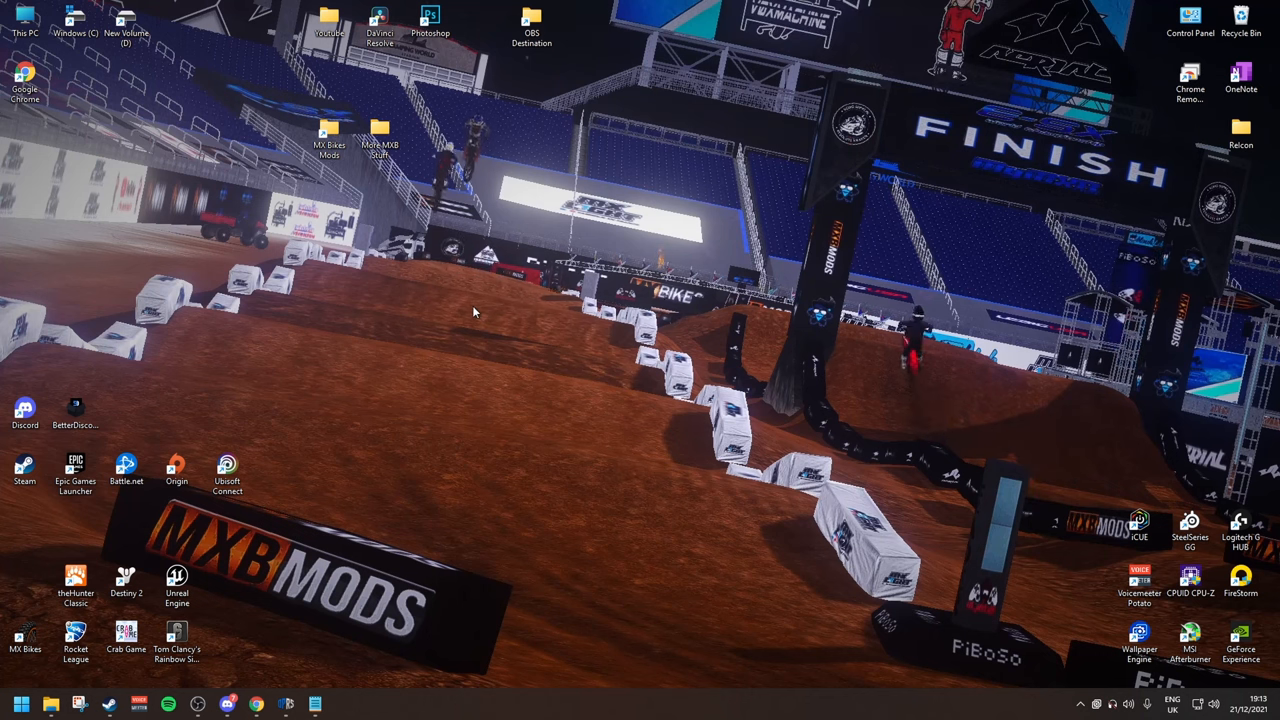
{"action": "mouse_move", "coordinate": [248, 616]}
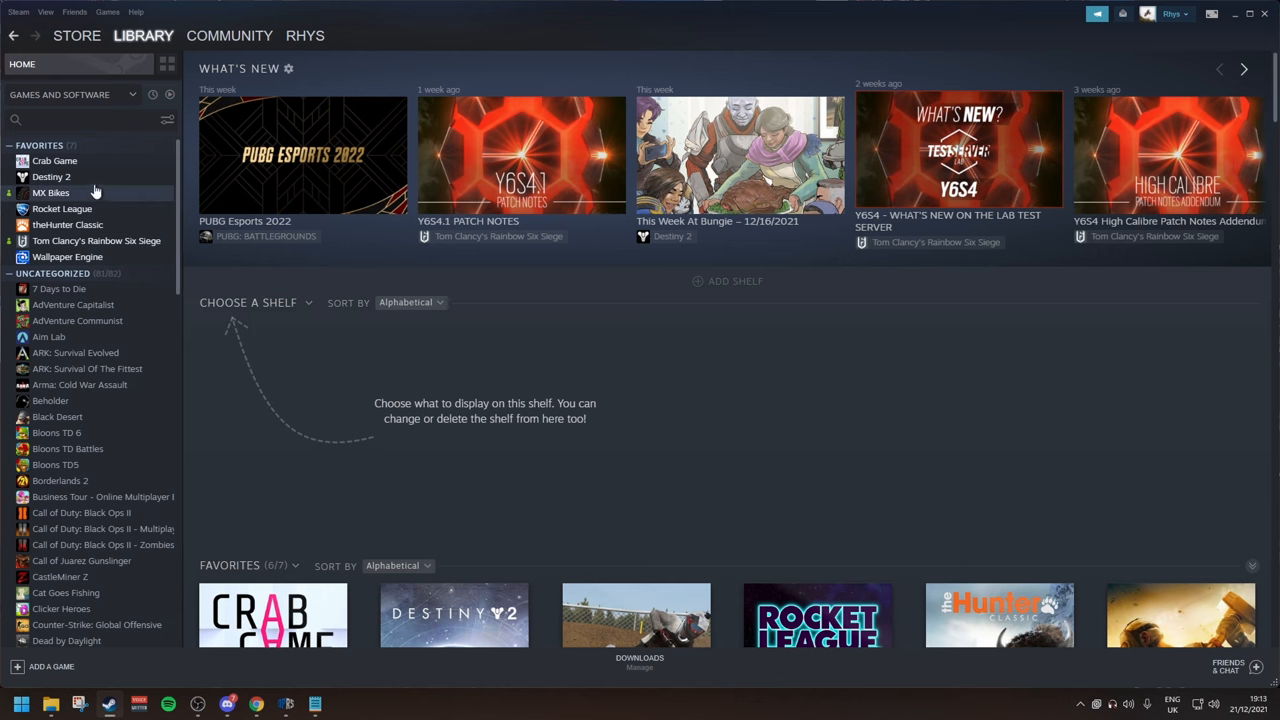
Browse MX Bikes' local files from the Steam Library and open core.ini in Notepad.
{"action": "right_click", "coordinate": [50, 192]}
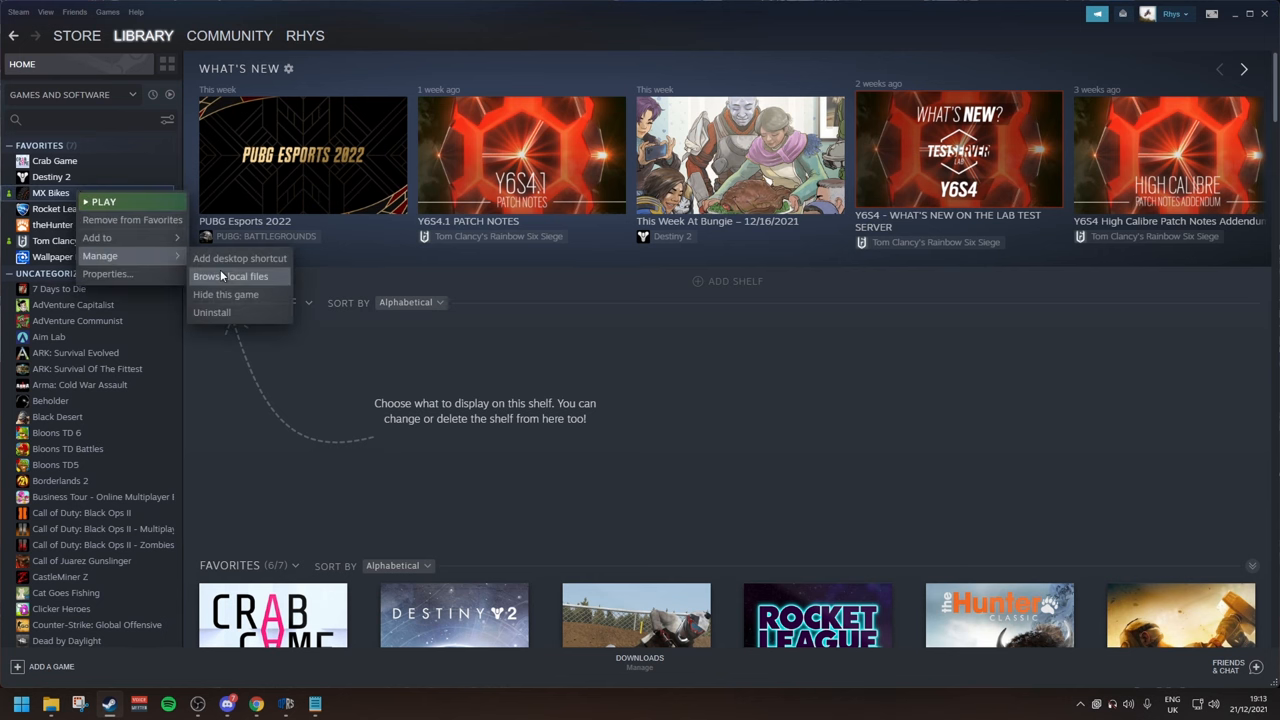
{"action": "left_click", "coordinate": [230, 276]}
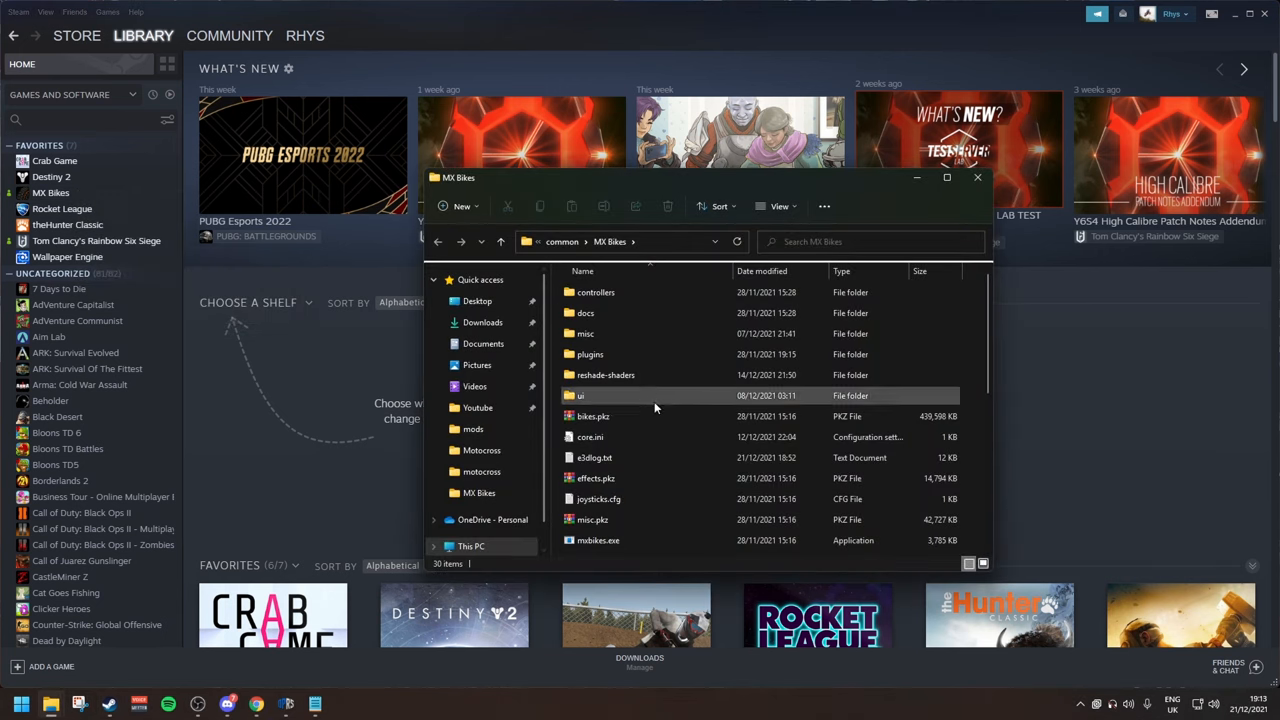
{"action": "double_click", "coordinate": [588, 436]}
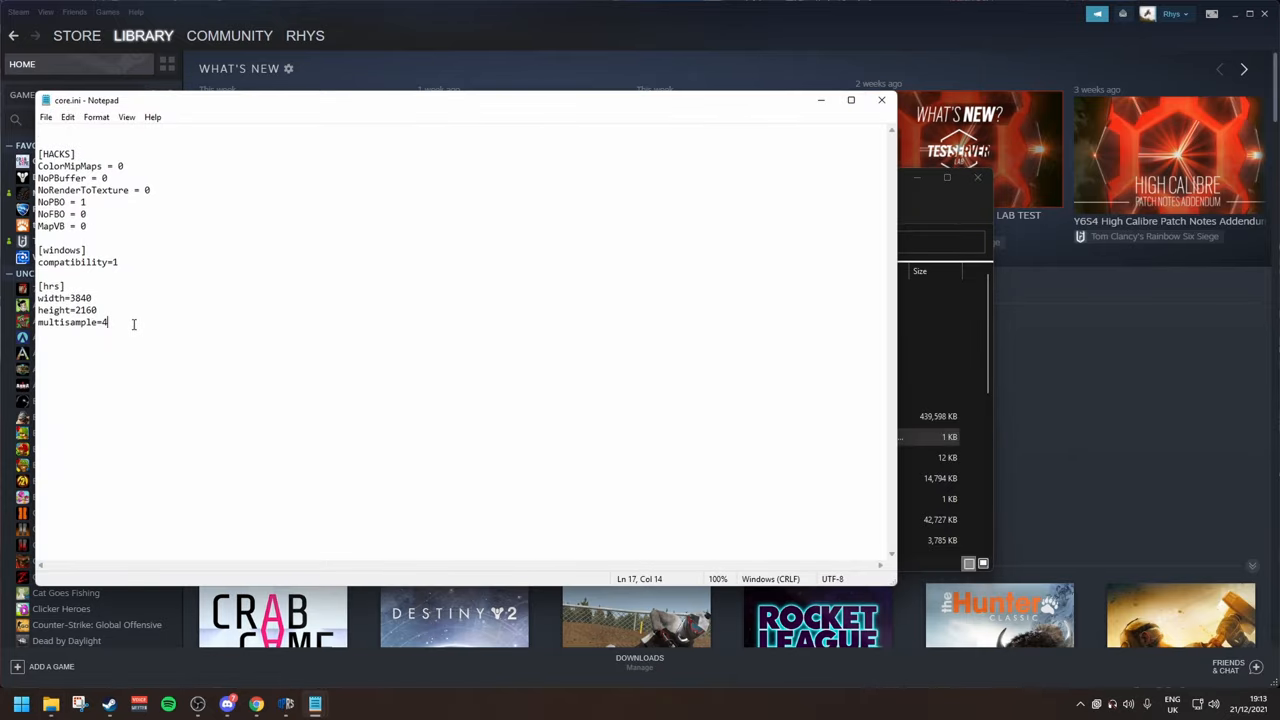
Append a [framerate] section with cap=0 to core.ini and save it.
{"action": "key", "text": "enter"}
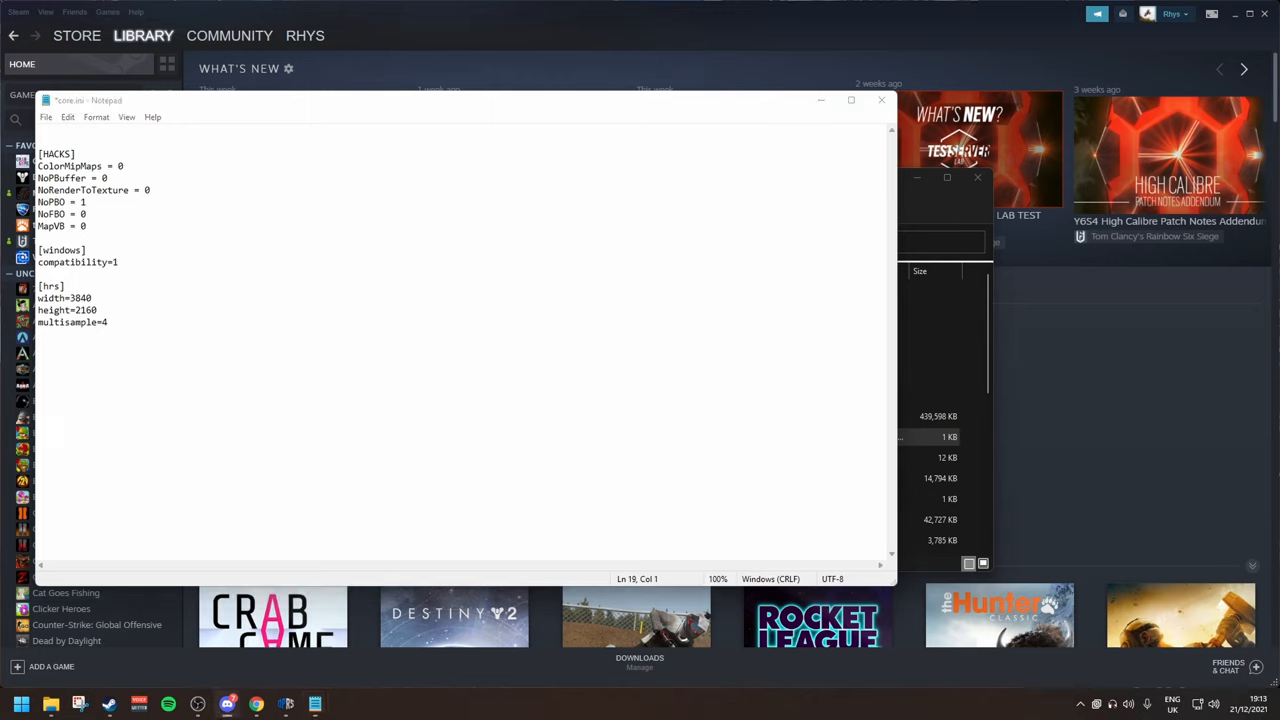
{"action": "type", "text": "[framerate]"}
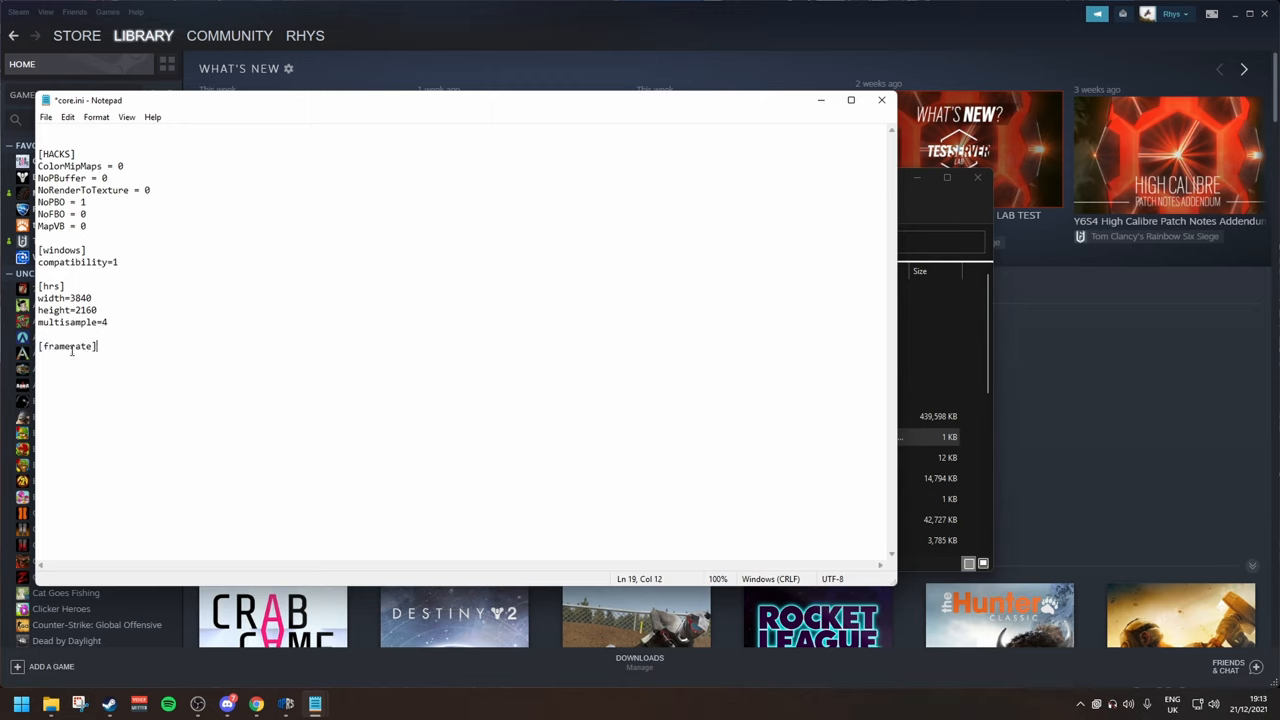
{"action": "key", "text": "enter"}
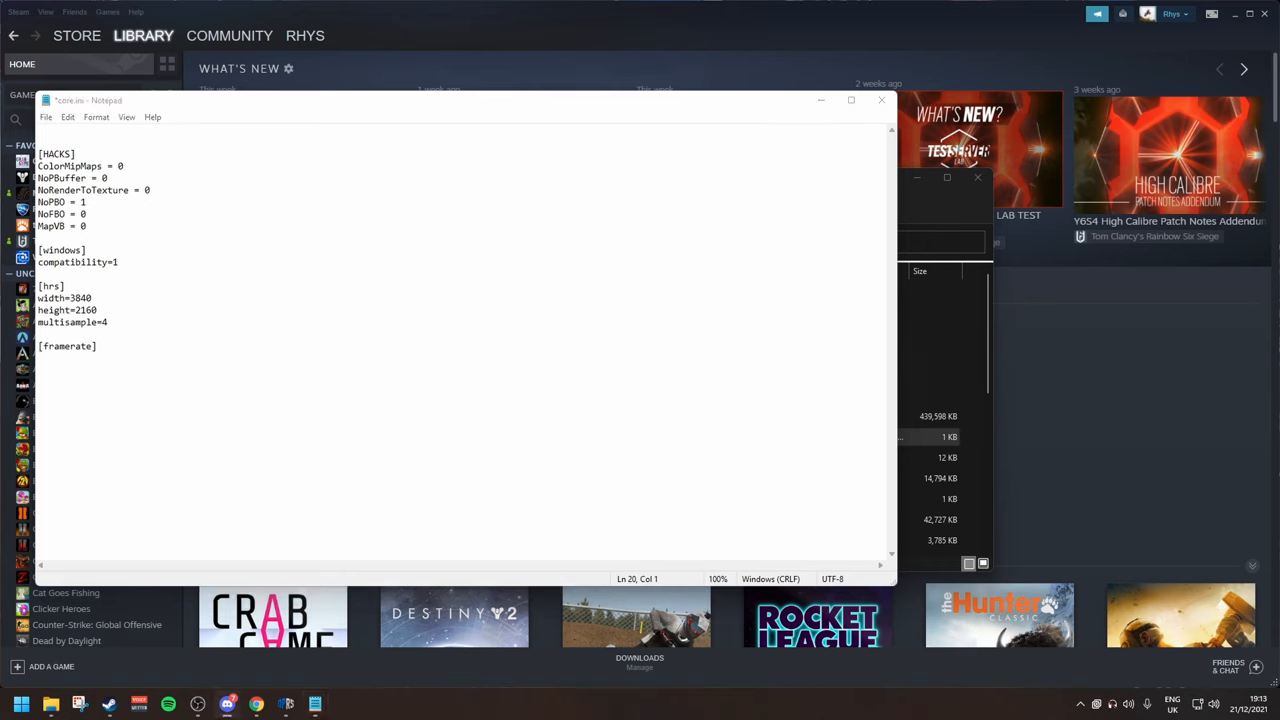
{"action": "type", "text": "cap=0"}
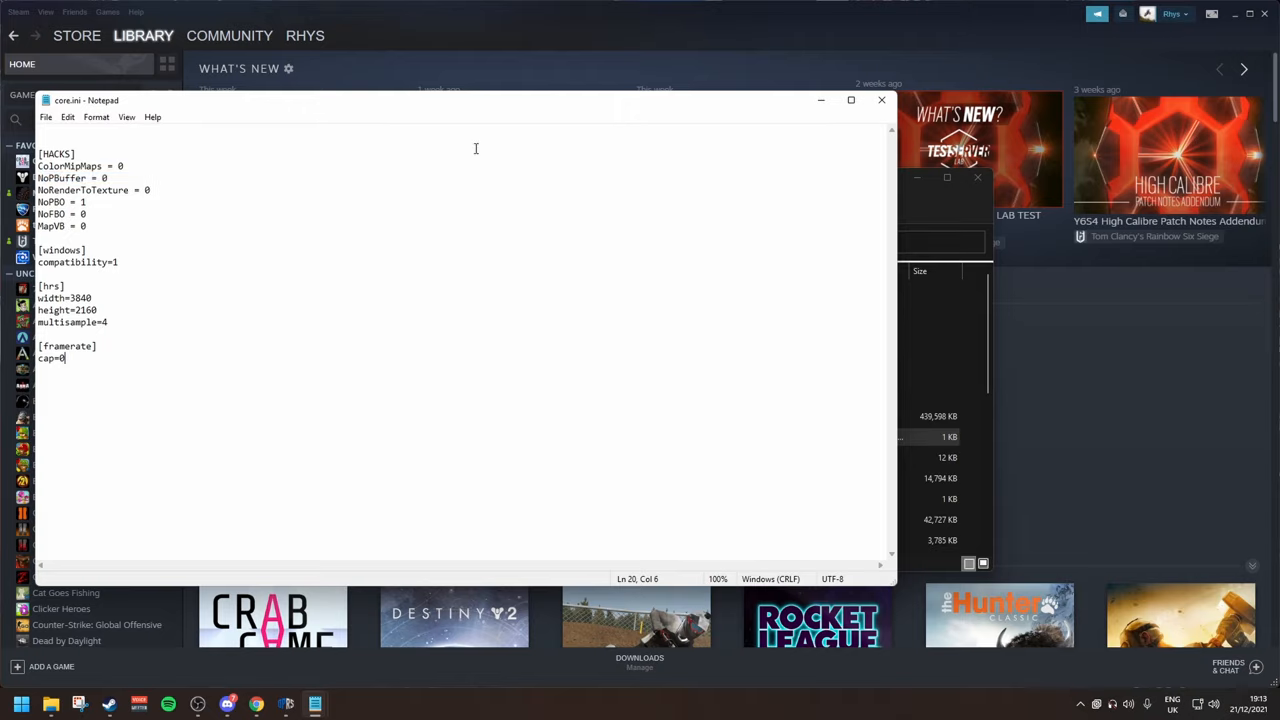
{"action": "left_click", "coordinate": [880, 100]}
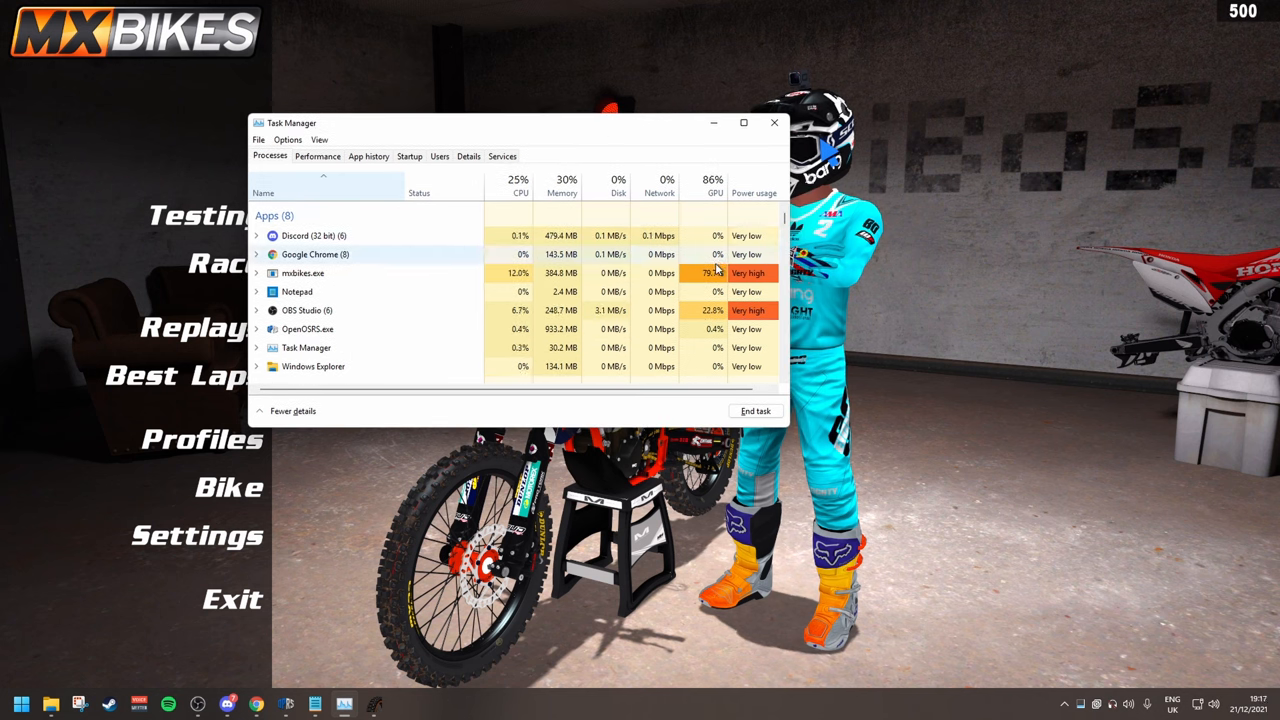
Inspect mxbikes.exe CPU and GPU usage in Task Manager over the game menu.
{"action": "left_click", "coordinate": [304, 272]}
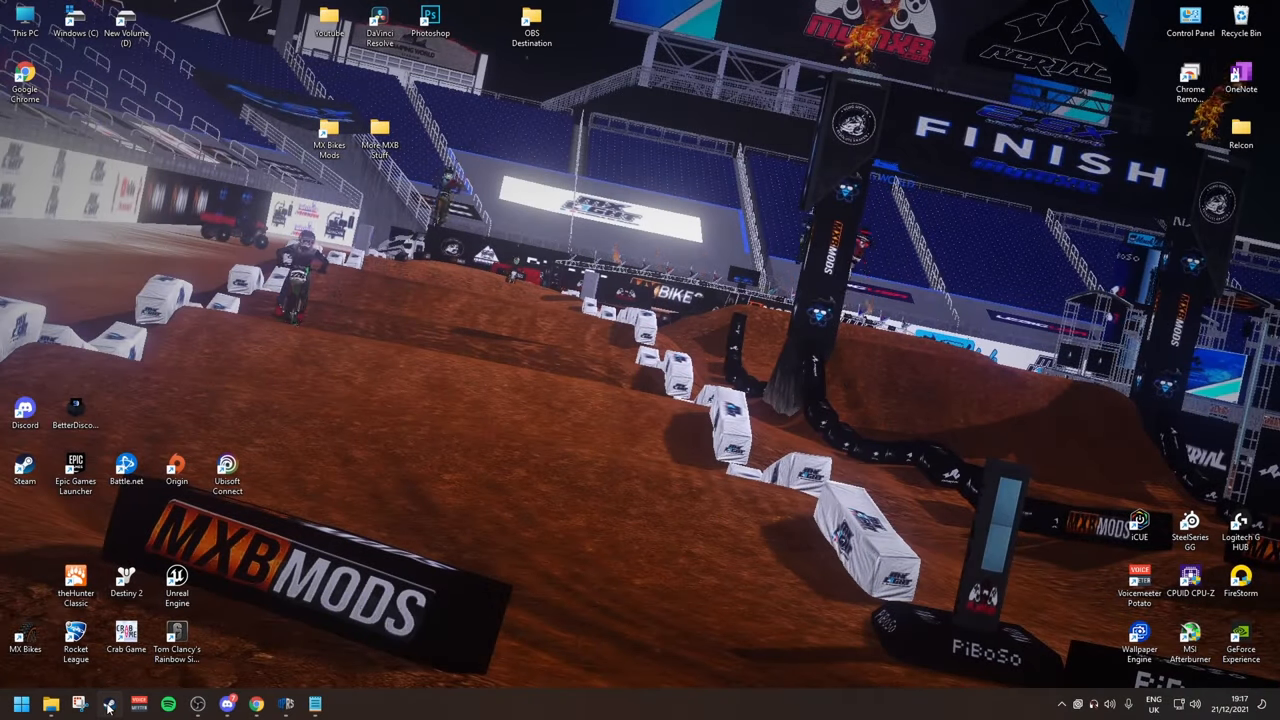
Browse MX Bikes' local files from Steam and open the rider.pkz archive.
{"action": "left_click", "coordinate": [108, 704]}
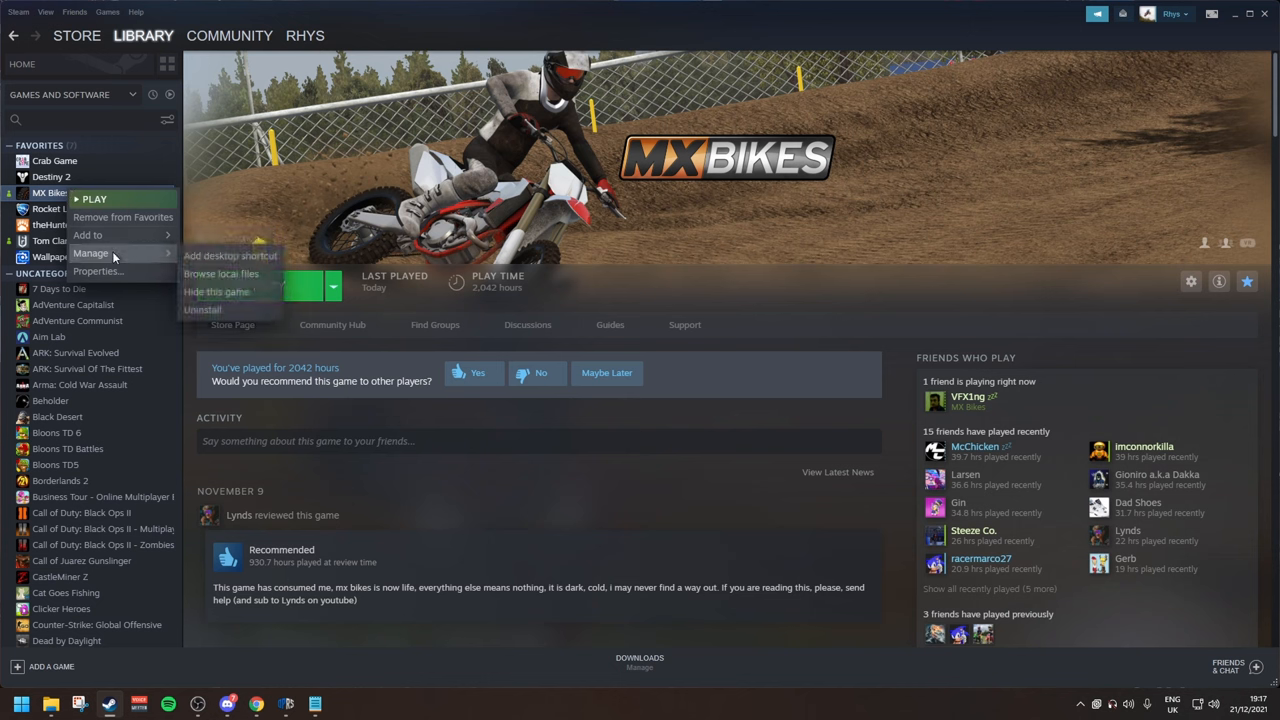
{"action": "mouse_move", "coordinate": [220, 272]}
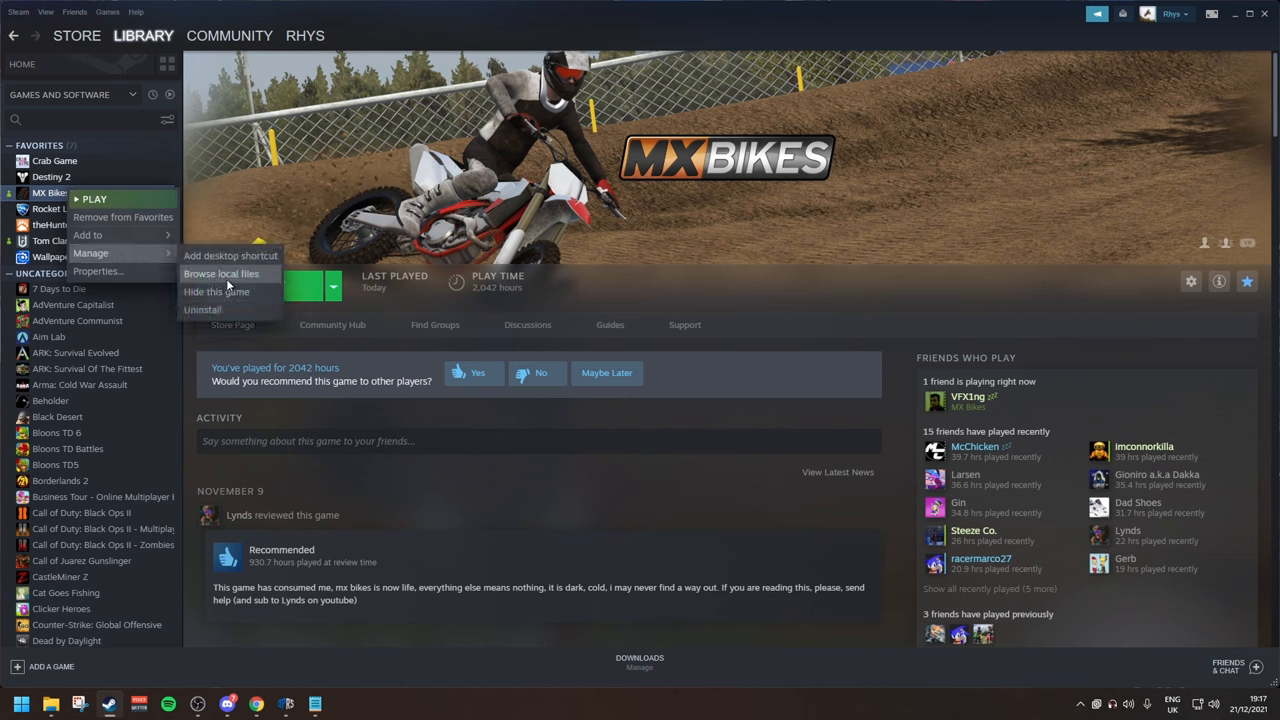
{"action": "left_click", "coordinate": [220, 272]}
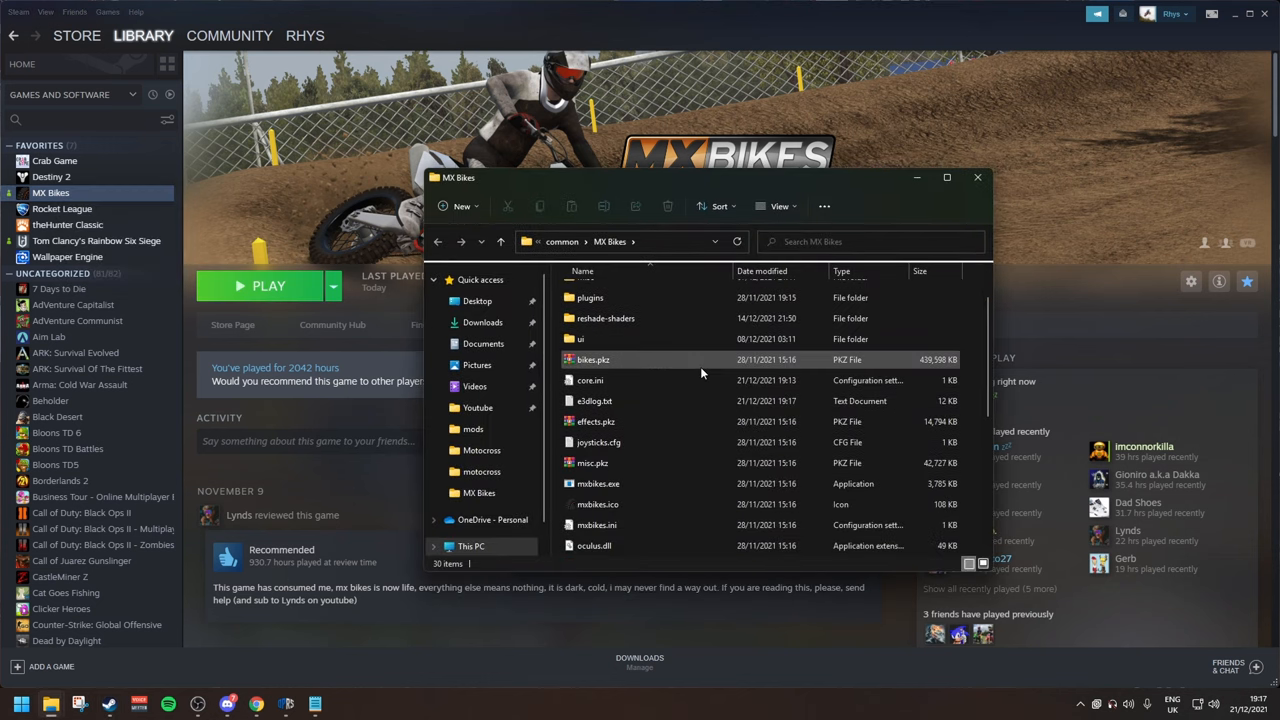
{"action": "scroll", "scroll_direction": "down", "scroll_amount": 3}
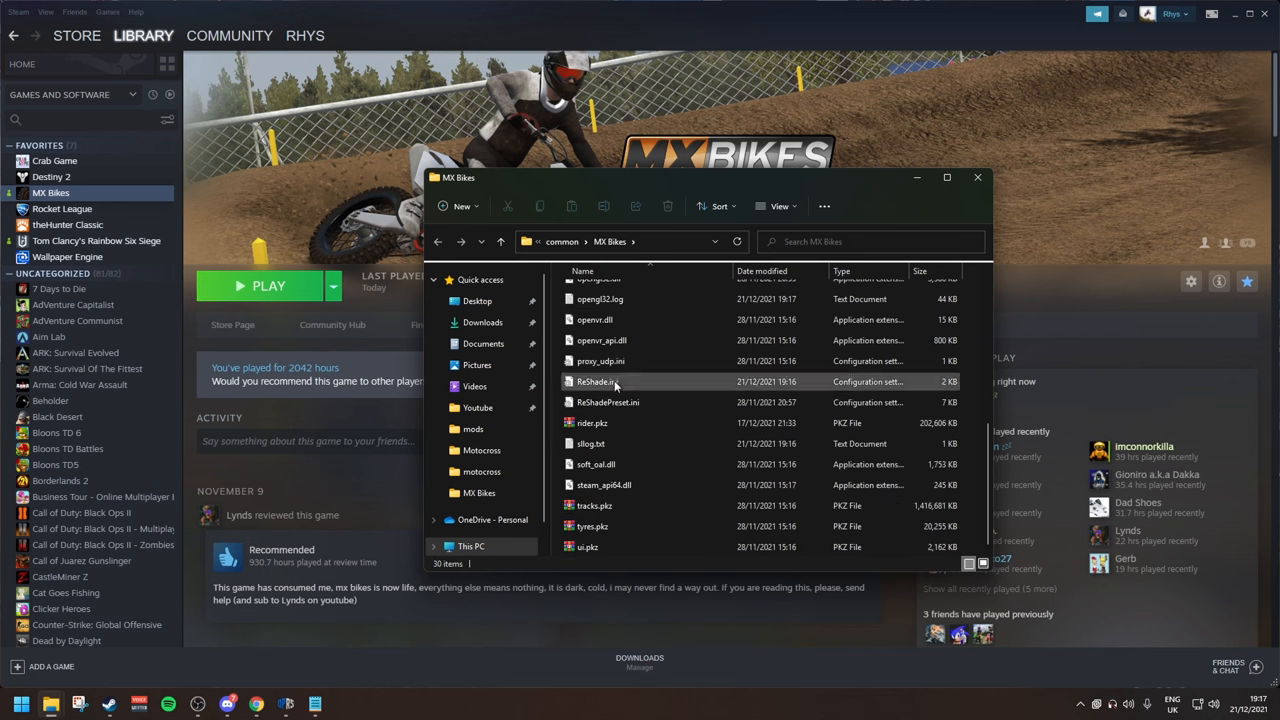
{"action": "double_click", "coordinate": [592, 422]}
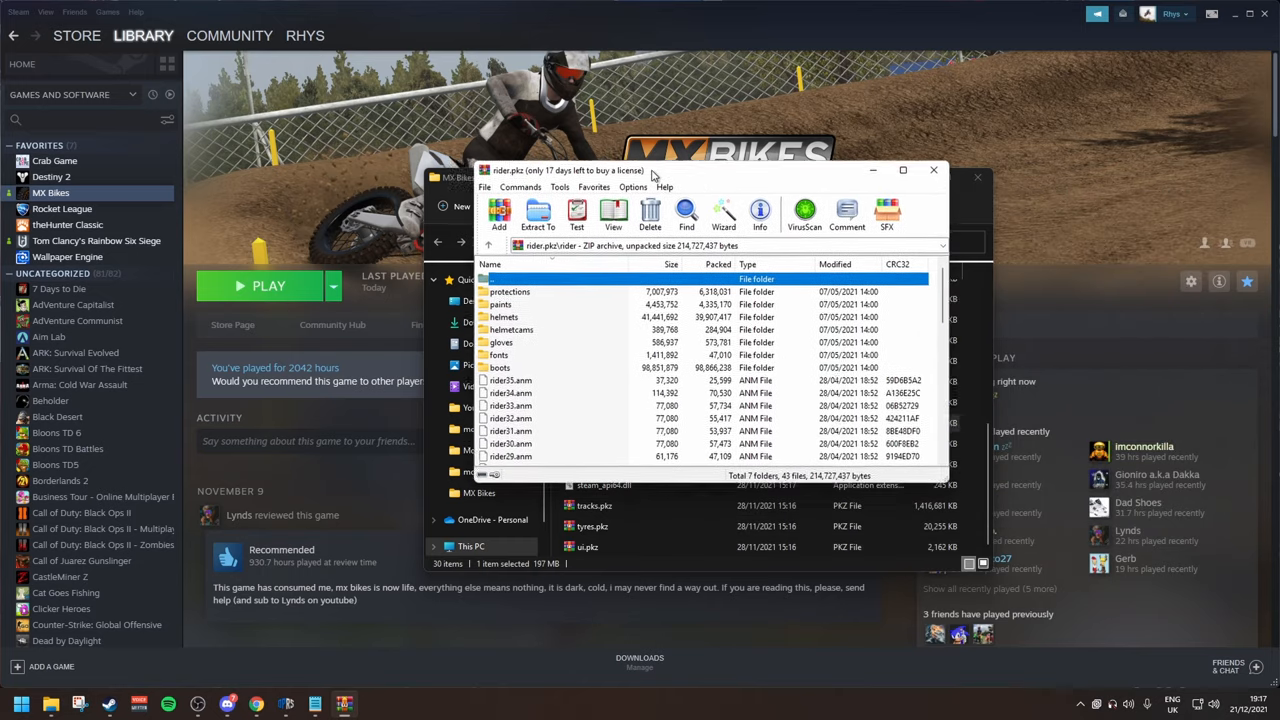
Look inside the helmets and boots folders of rider.pkz in WinRAR.
{"action": "left_click_drag", "start_coordinate": [650, 170], "coordinate": [650, 166]}
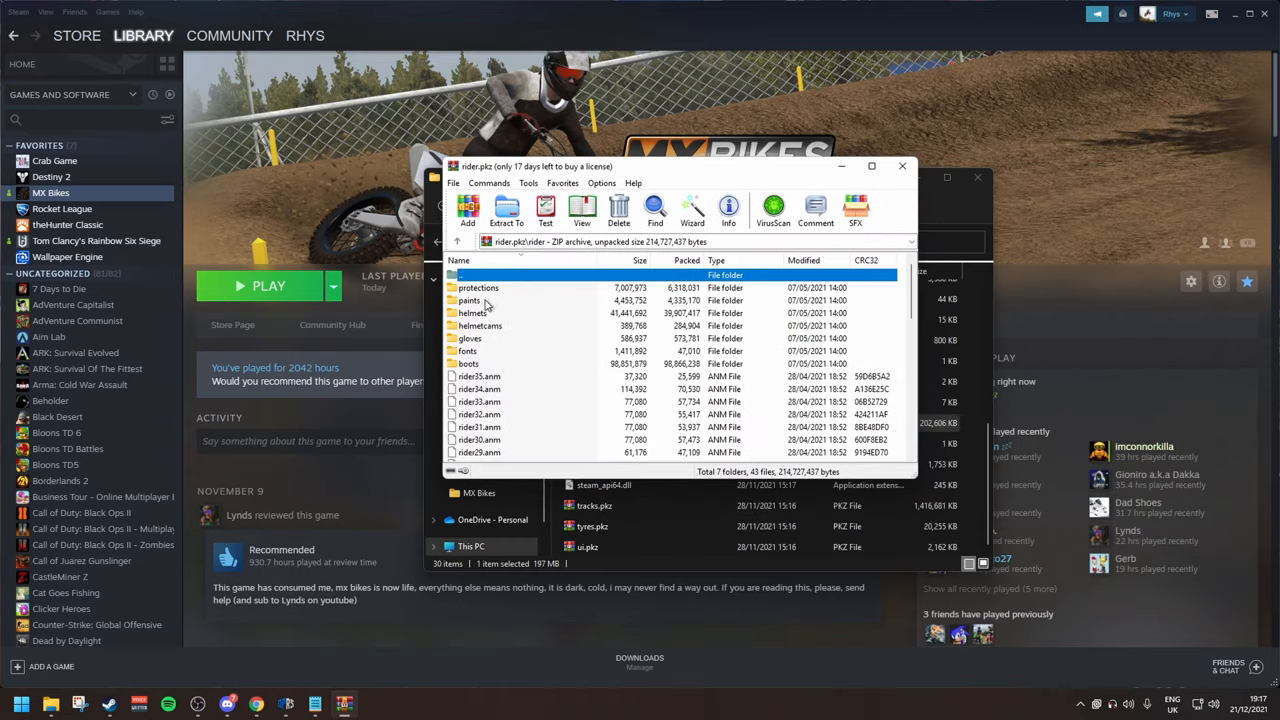
{"action": "double_click", "coordinate": [472, 312]}
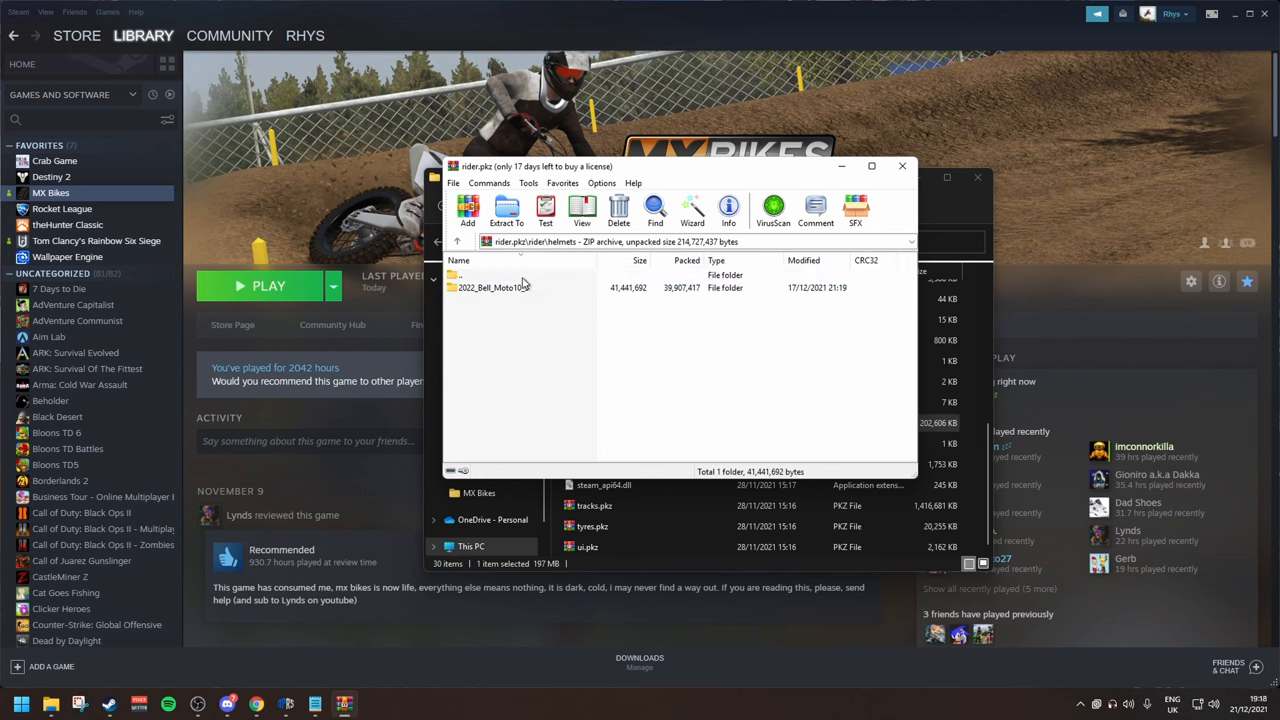
{"action": "mouse_move", "coordinate": [520, 288]}
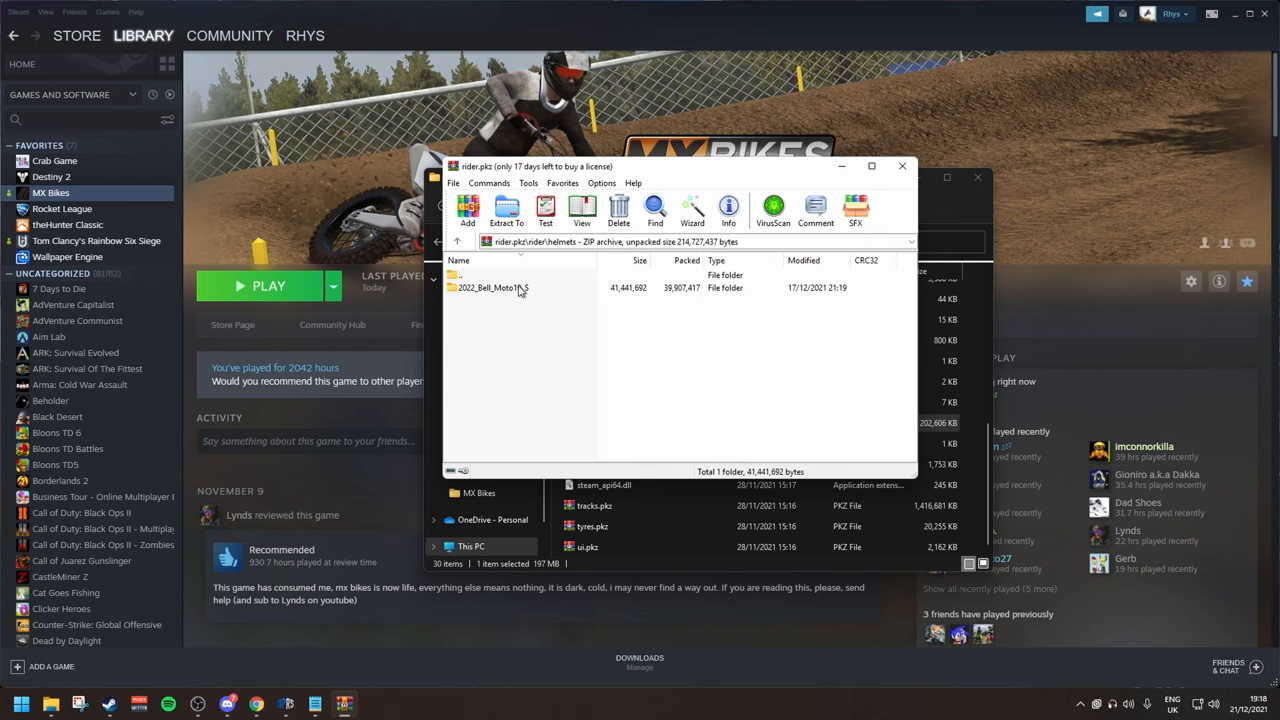
{"action": "mouse_move", "coordinate": [520, 288]}
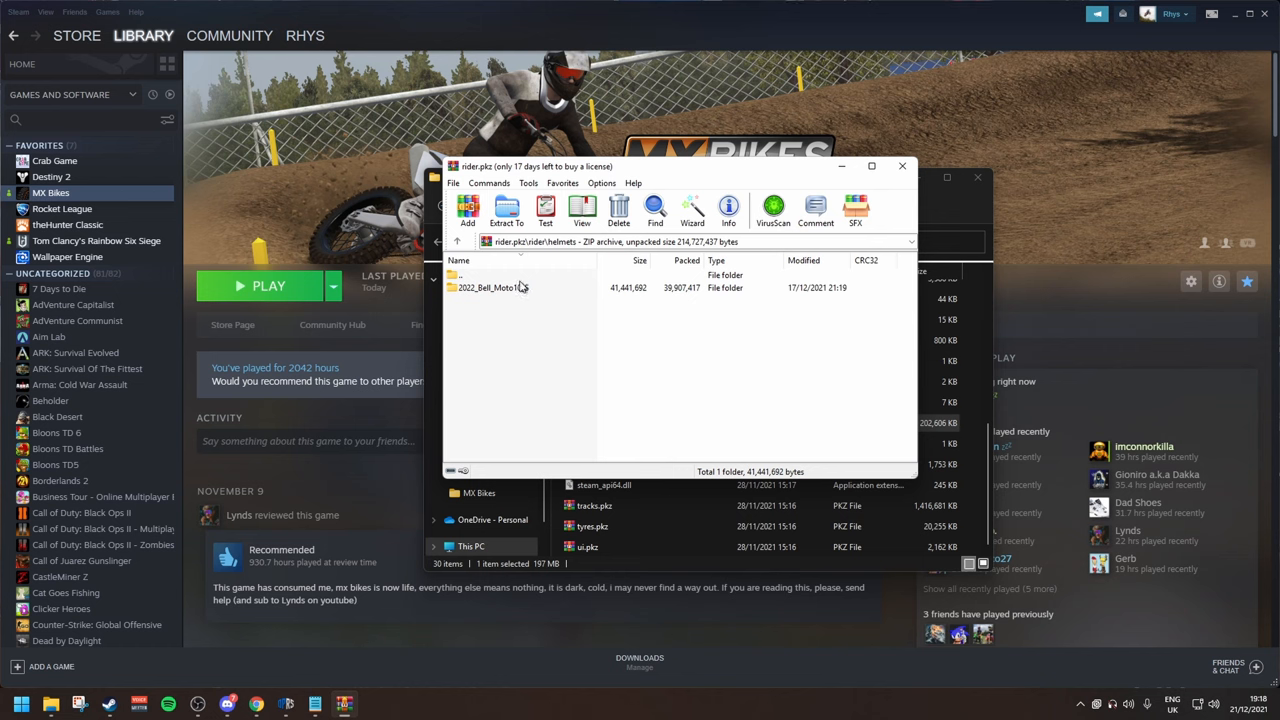
{"action": "mouse_move", "coordinate": [520, 284]}
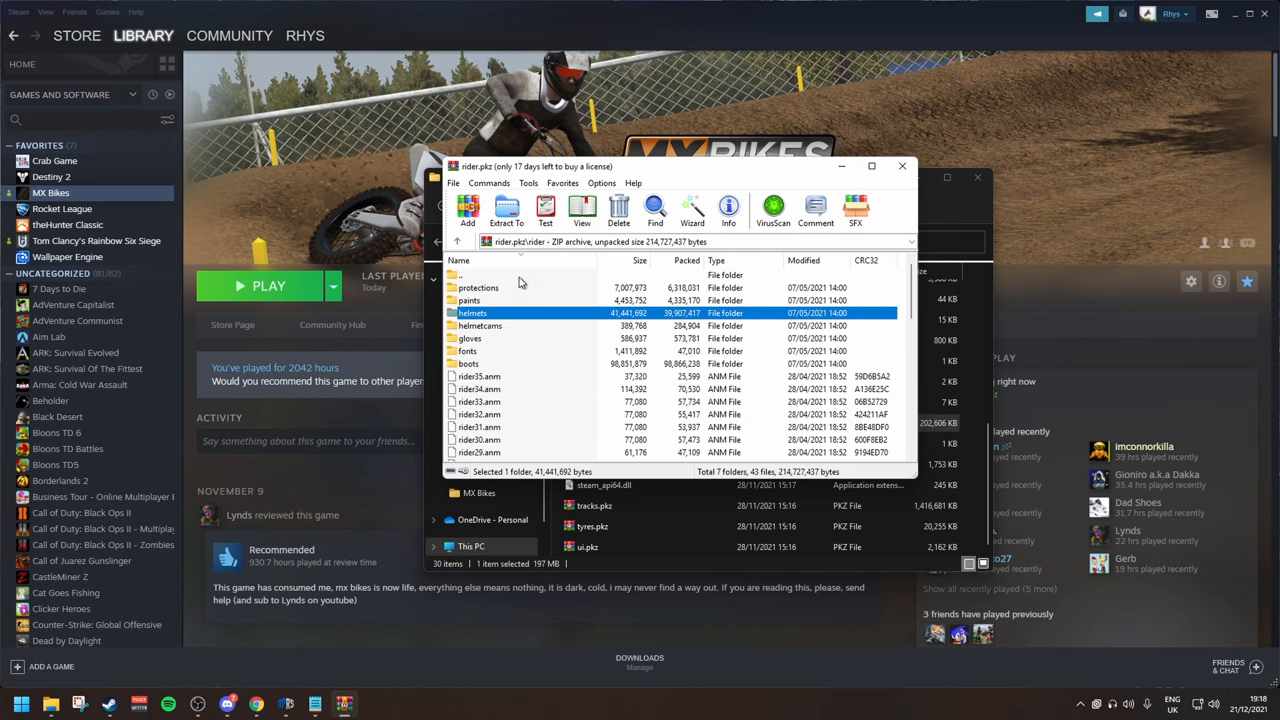
{"action": "double_click", "coordinate": [468, 364]}
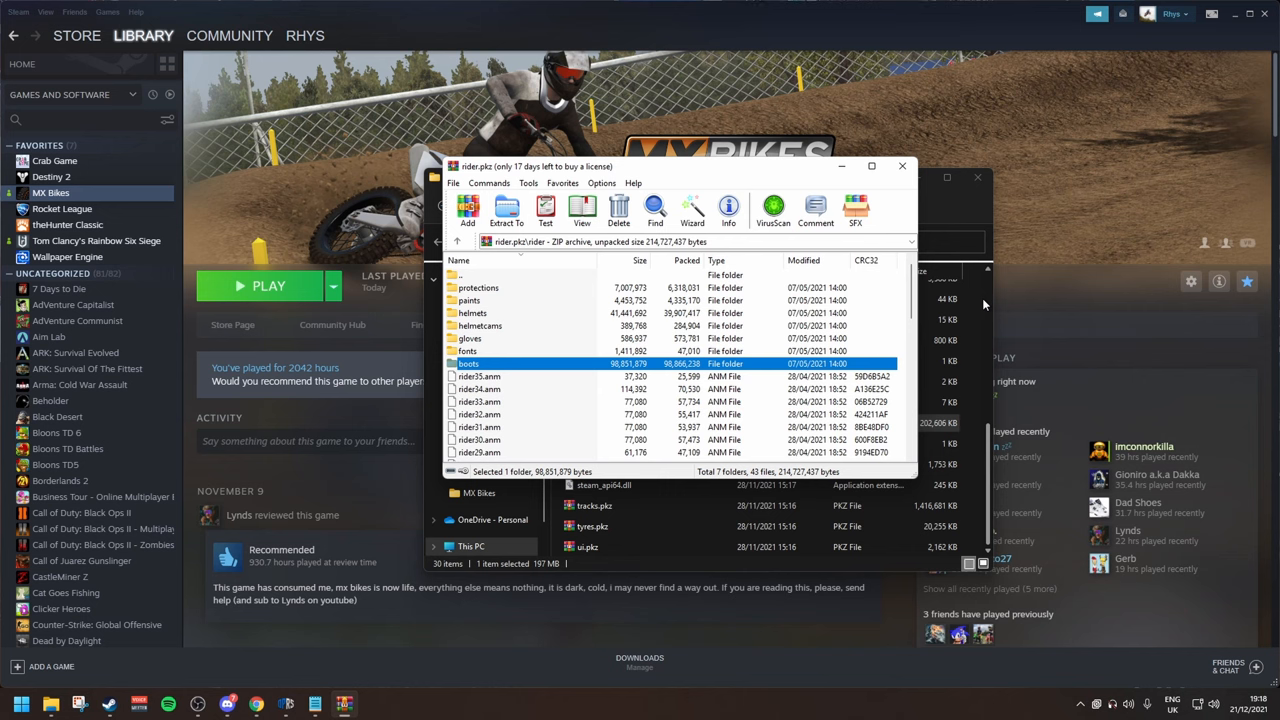
Close WinRAR, the game folder and Steam to return to the desktop.
{"action": "left_click", "coordinate": [900, 164]}
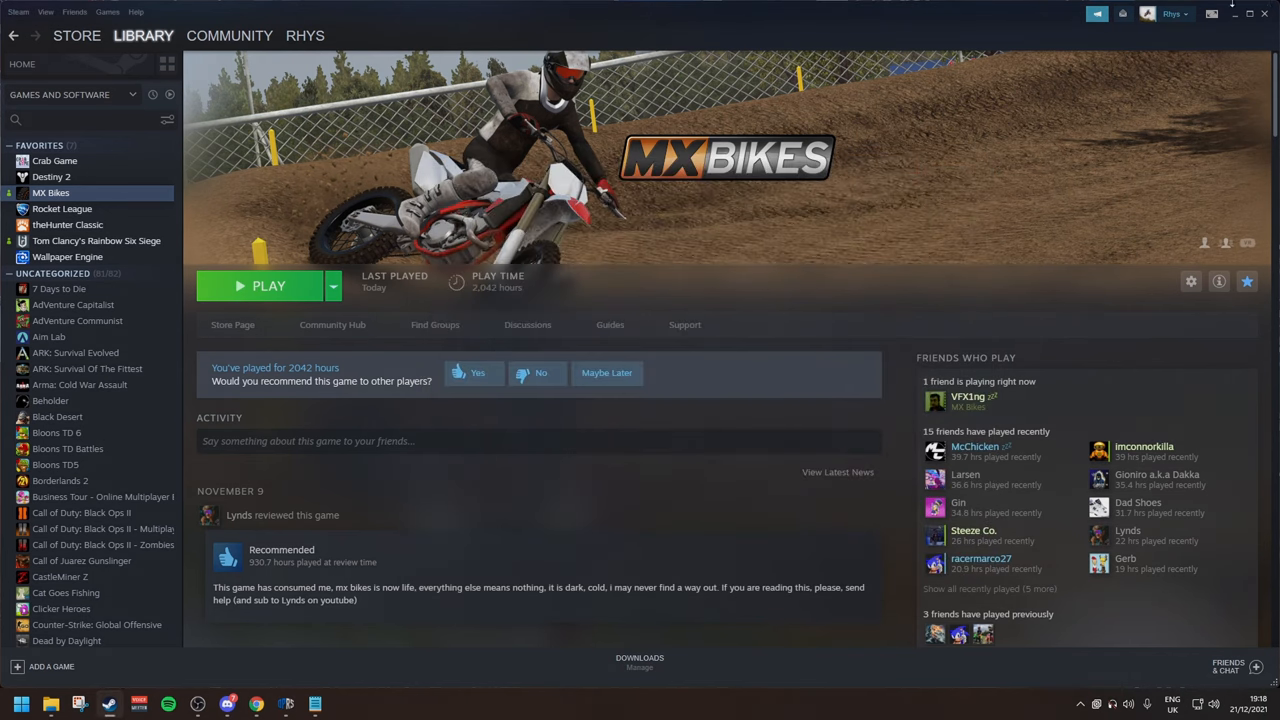
{"action": "left_click", "coordinate": [1232, 12]}
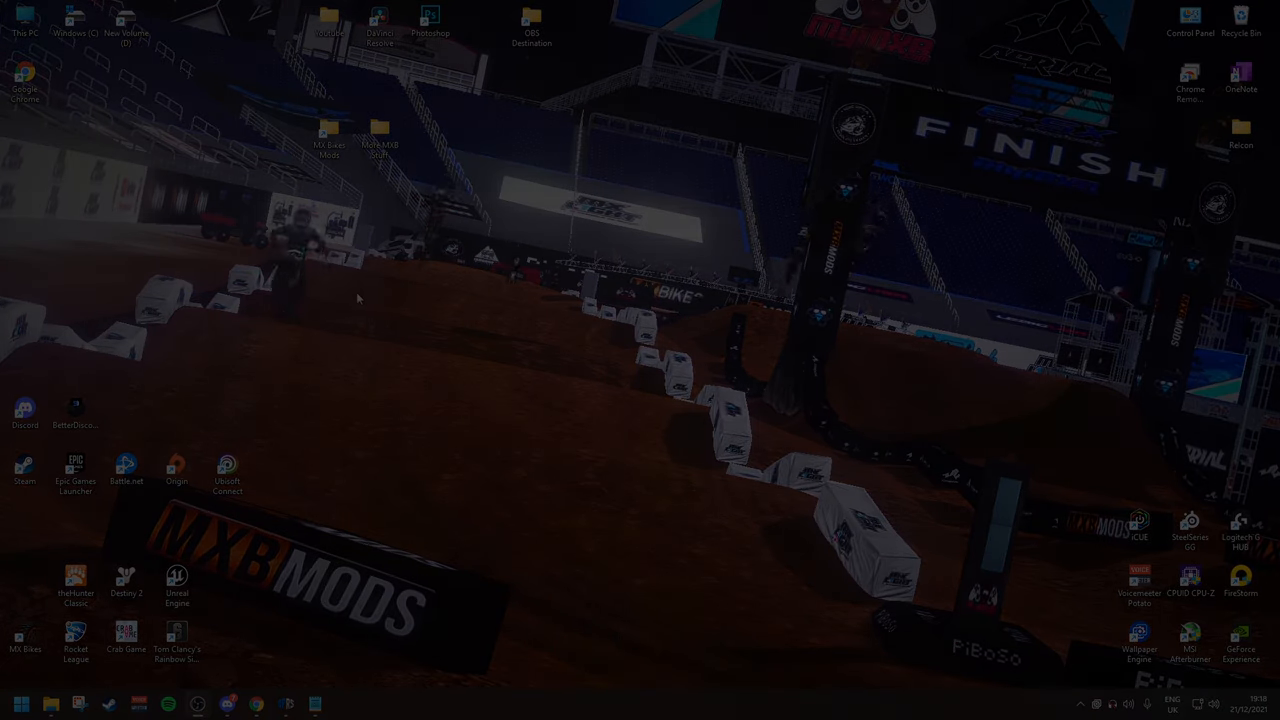